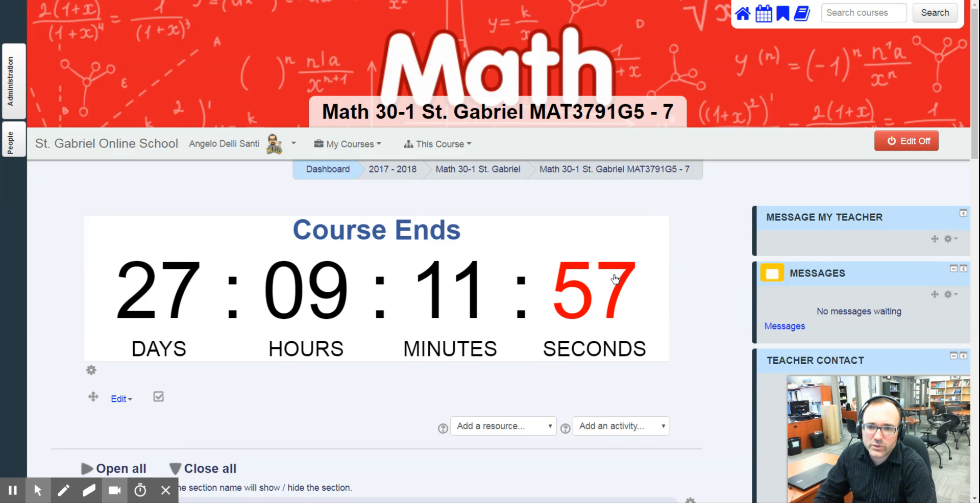
{"action": "mouse_move", "coordinate": [3, 250]}
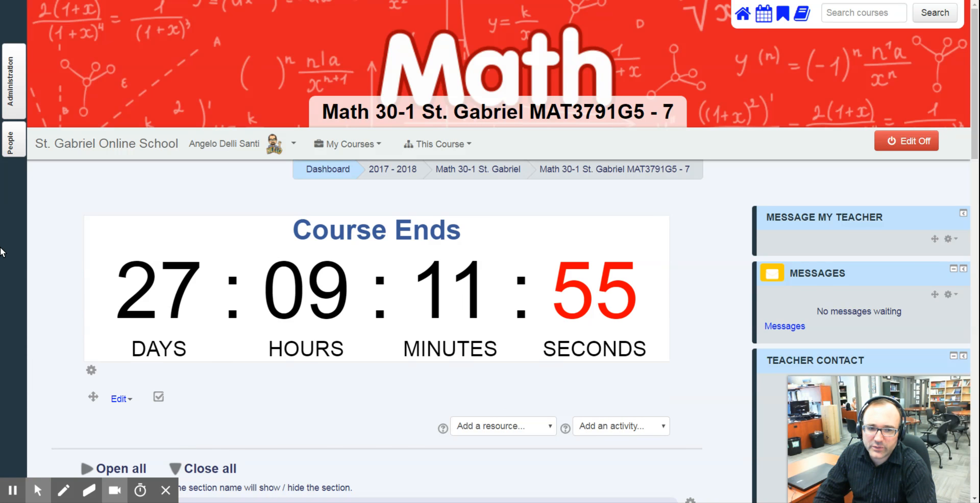
{"action": "mouse_move", "coordinate": [175, 323]}
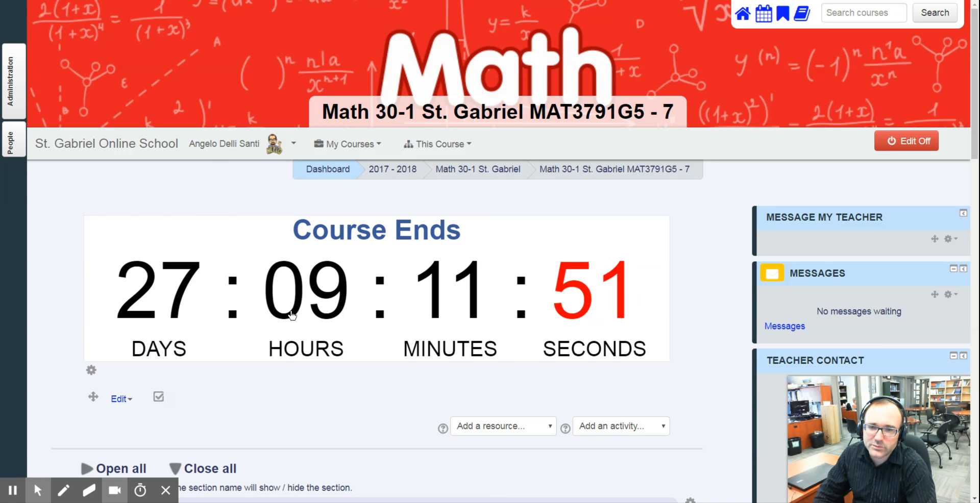
Expand Teacher Contact Information to view its welcome message and Meet the Teacher and Contact images
{"action": "scroll", "scroll_direction": "down", "scroll_amount": 3}
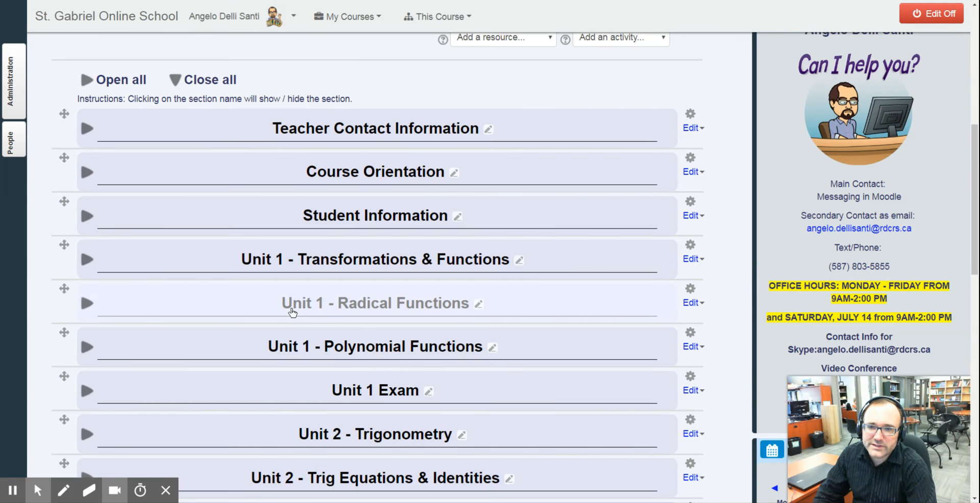
{"action": "left_click", "coordinate": [375, 128]}
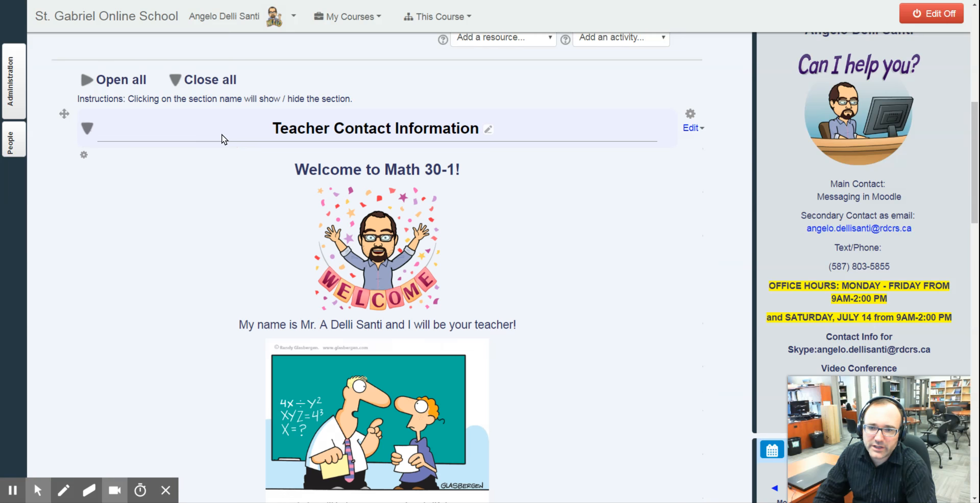
{"action": "scroll", "scroll_direction": "down", "scroll_amount": 3}
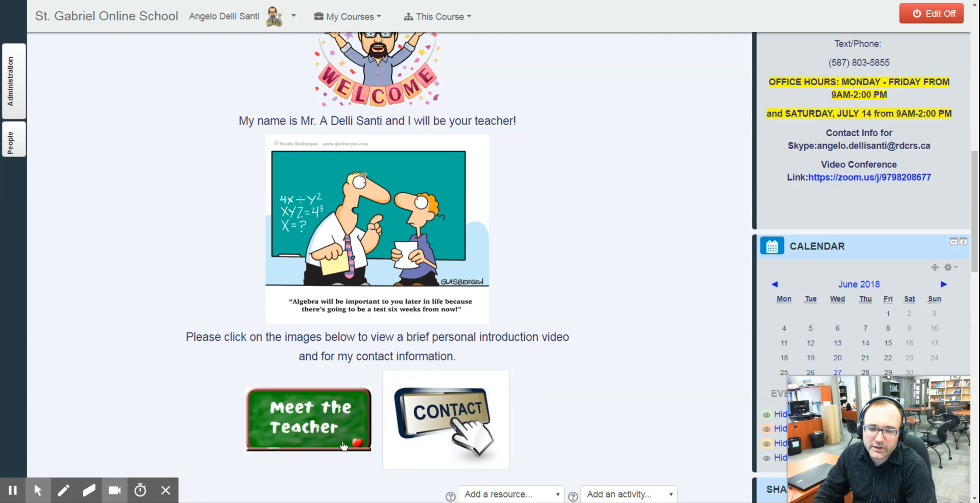
{"action": "mouse_move", "coordinate": [321, 434]}
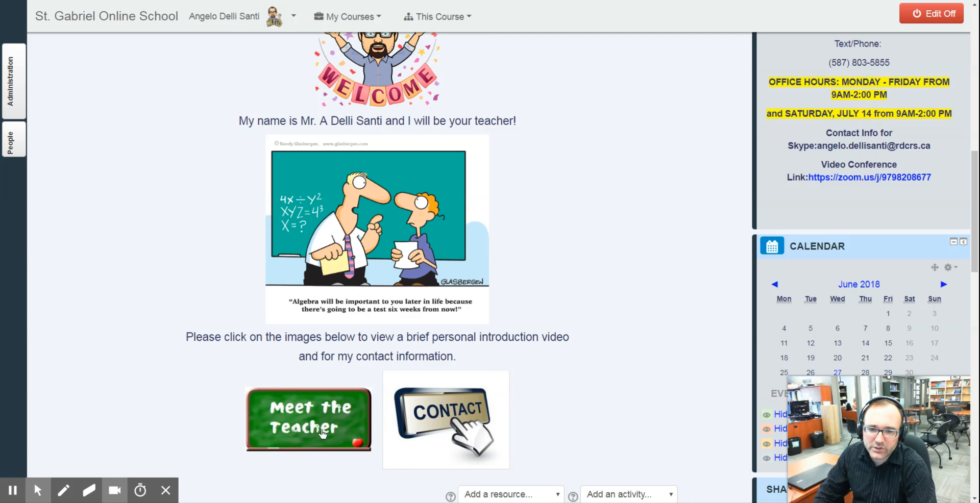
{"action": "mouse_move", "coordinate": [301, 433]}
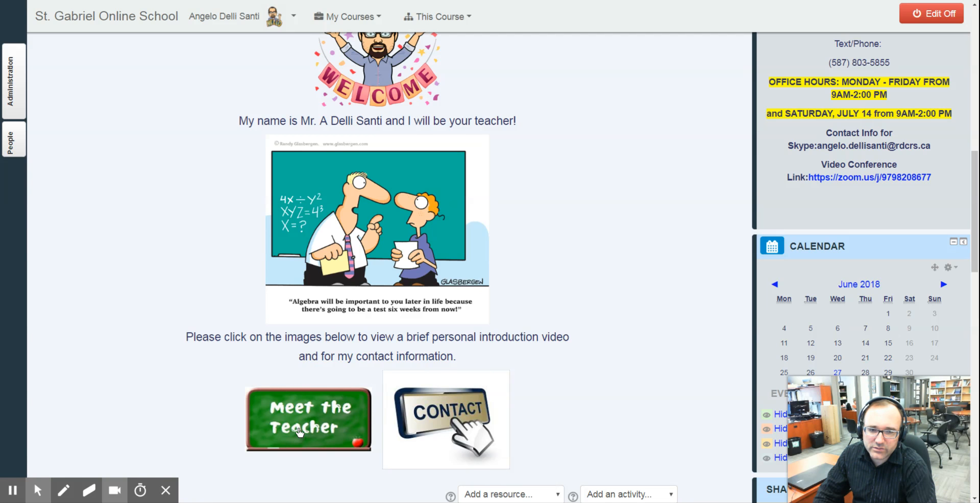
{"action": "mouse_move", "coordinate": [437, 414]}
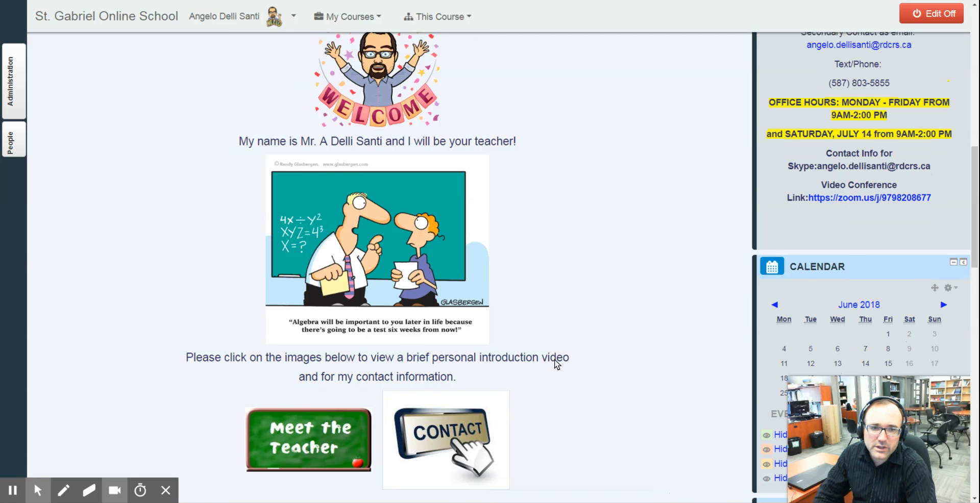
{"action": "scroll", "scroll_direction": "up", "scroll_amount": 3}
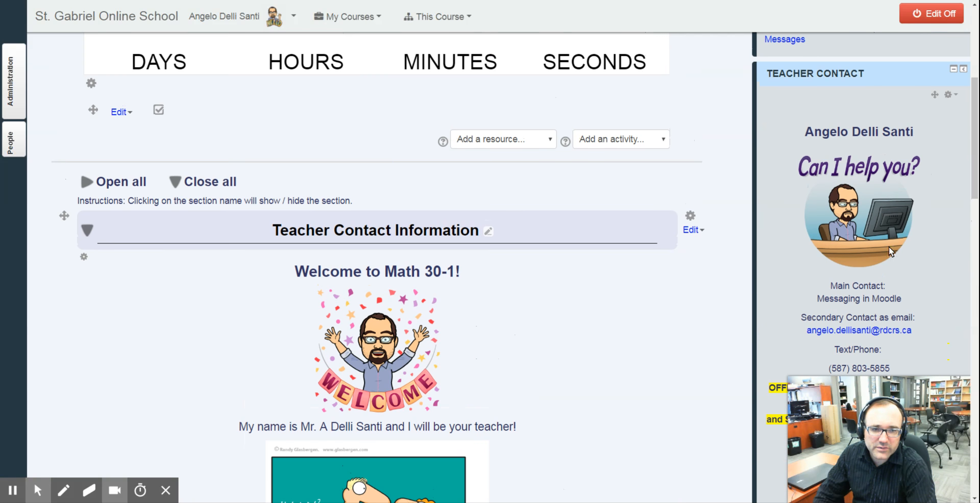
{"action": "scroll", "scroll_direction": "down", "scroll_amount": 3}
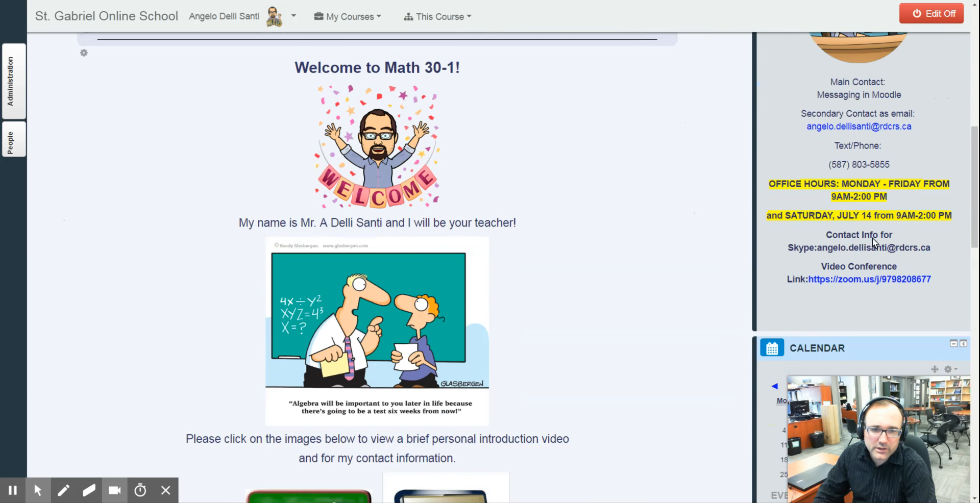
{"action": "mouse_move", "coordinate": [899, 279]}
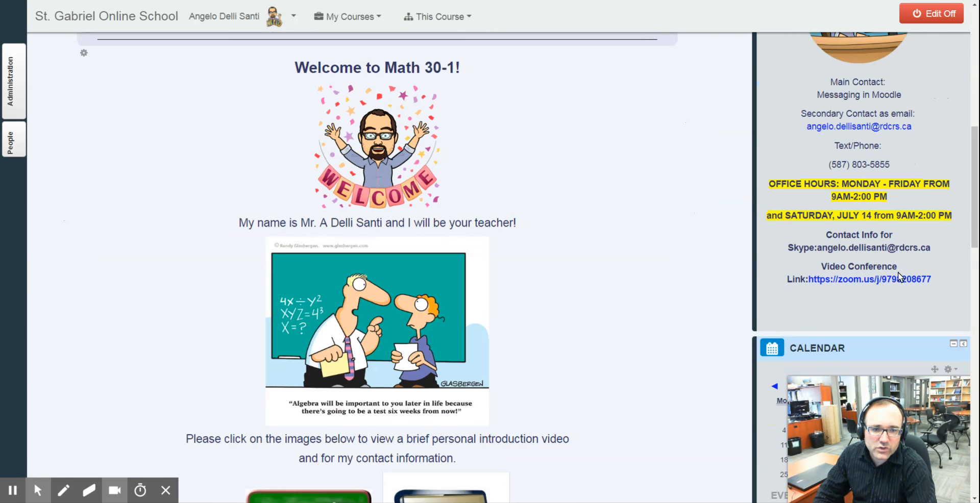
{"action": "mouse_move", "coordinate": [868, 279]}
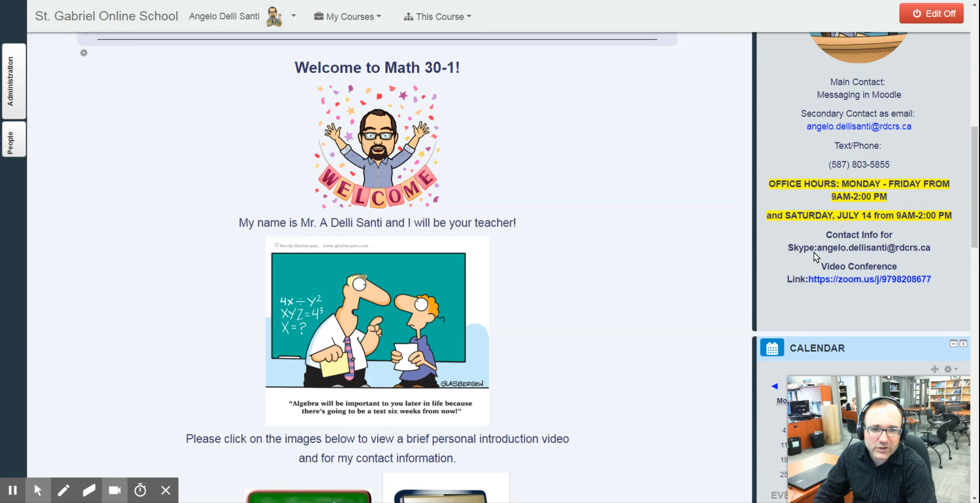
{"action": "mouse_move", "coordinate": [864, 250]}
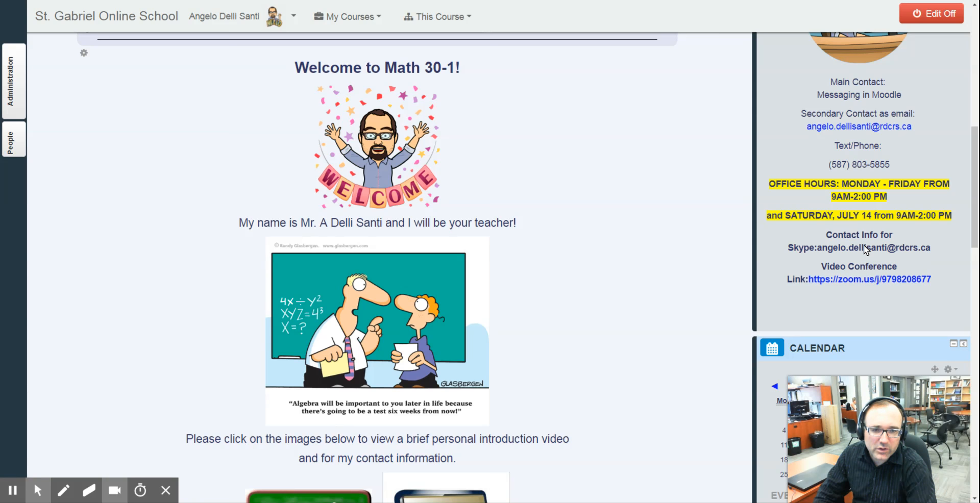
{"action": "scroll", "scroll_direction": "up", "scroll_amount": 3}
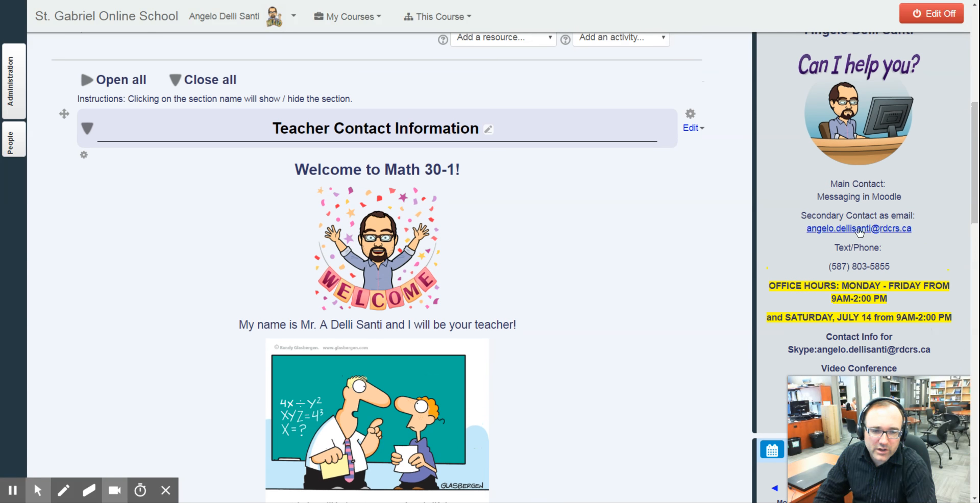
{"action": "mouse_move", "coordinate": [882, 269]}
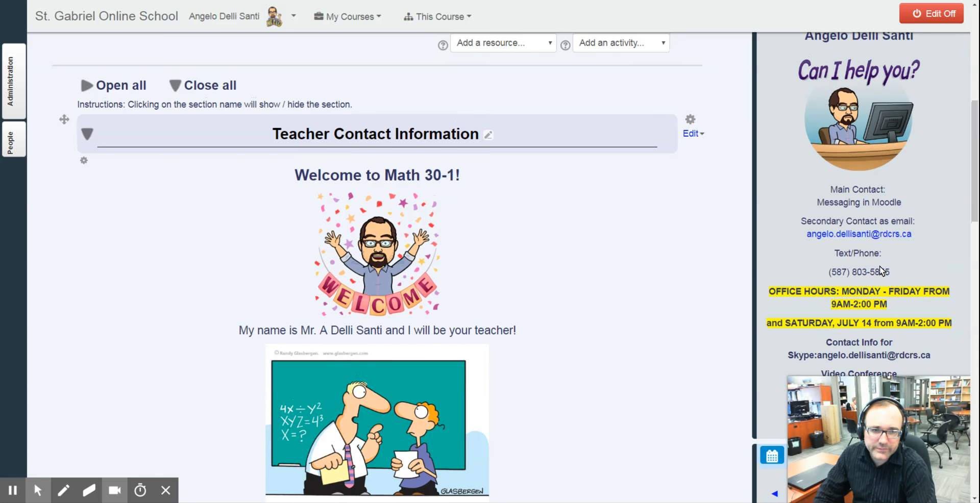
{"action": "scroll", "scroll_direction": "up", "scroll_amount": 3}
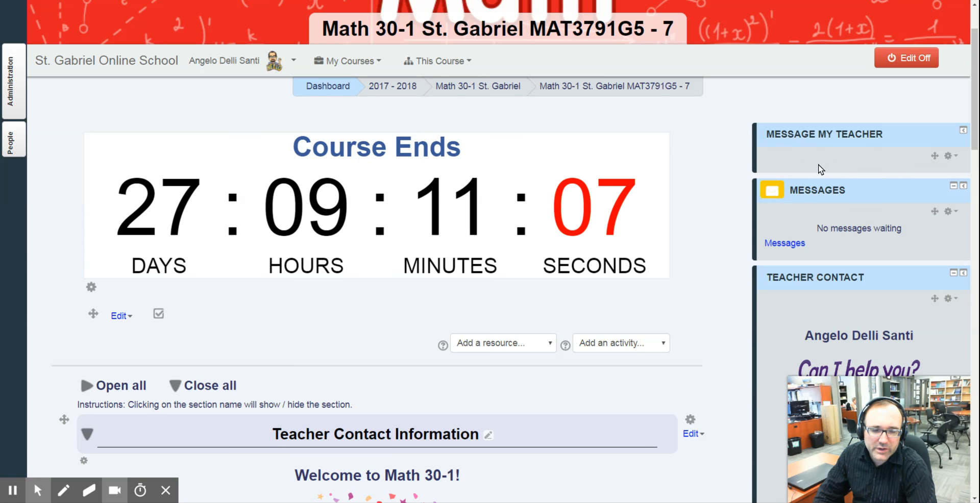
{"action": "mouse_move", "coordinate": [853, 245]}
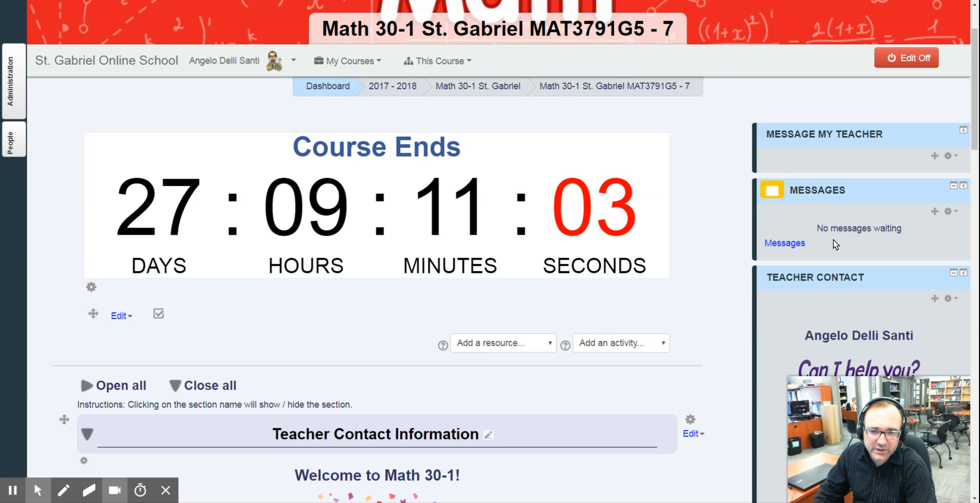
{"action": "scroll", "scroll_direction": "down", "scroll_amount": 3}
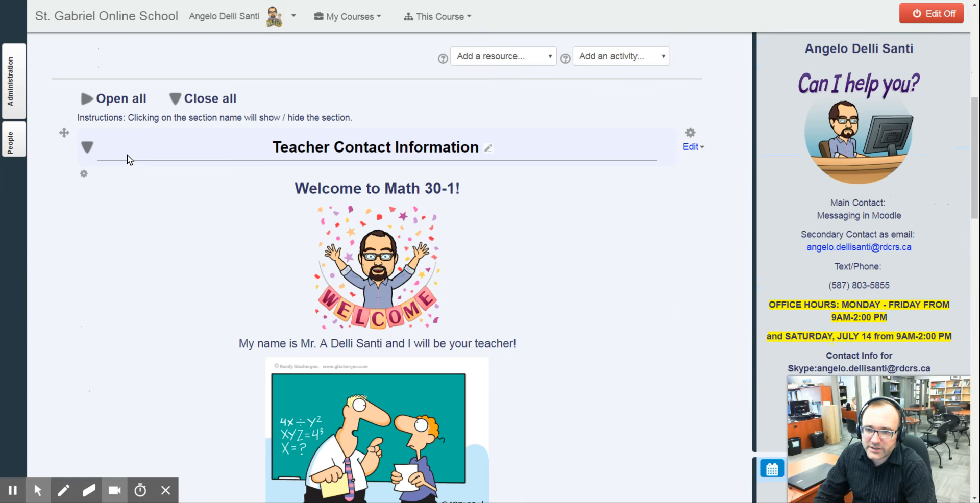
Expand Course Orientation to show its nine orientation links and the Entry Quiz
{"action": "left_click", "coordinate": [88, 147]}
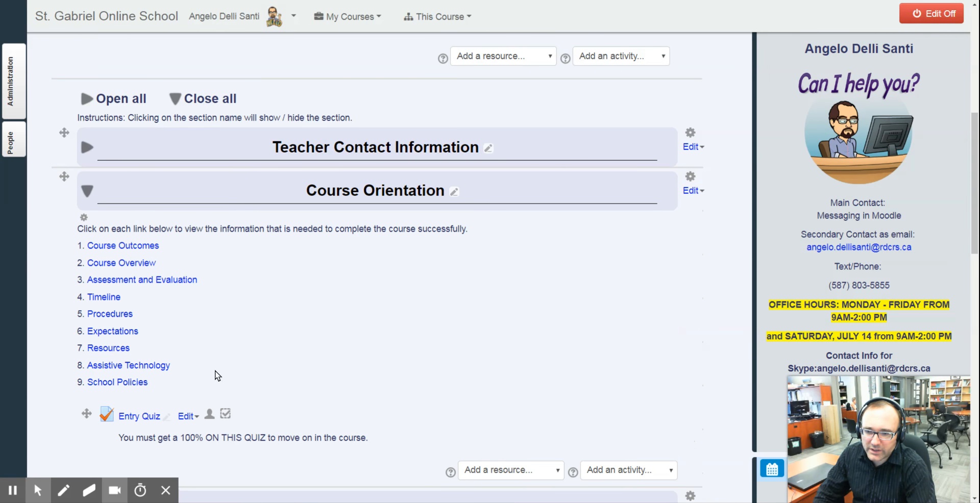
{"action": "mouse_move", "coordinate": [112, 331]}
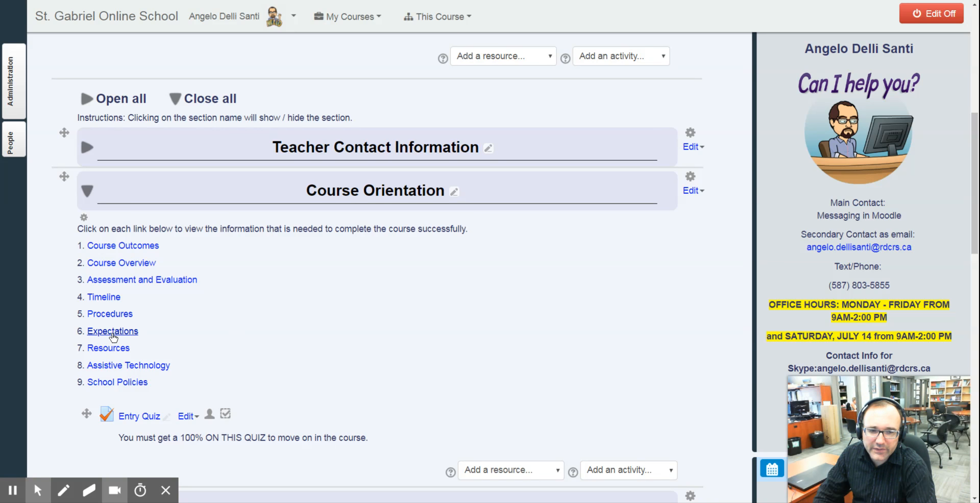
{"action": "scroll", "scroll_direction": "down", "scroll_amount": 3}
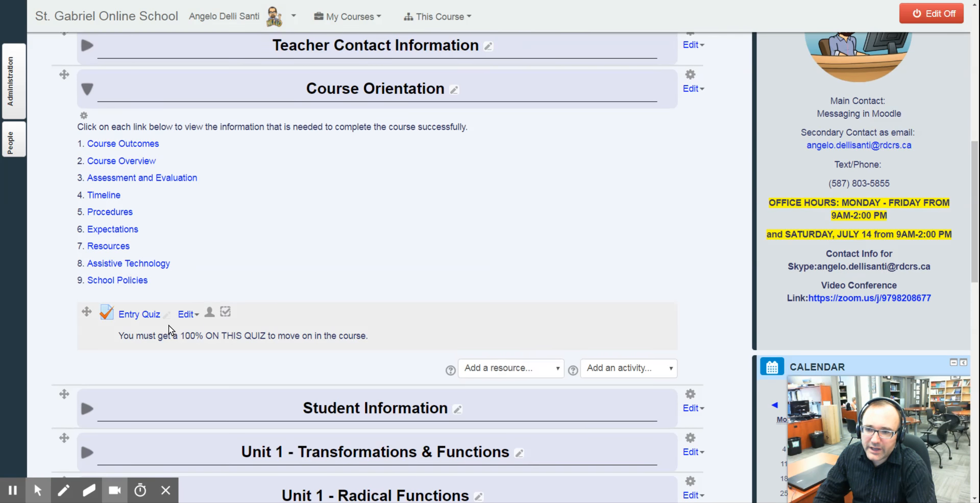
{"action": "mouse_move", "coordinate": [160, 326]}
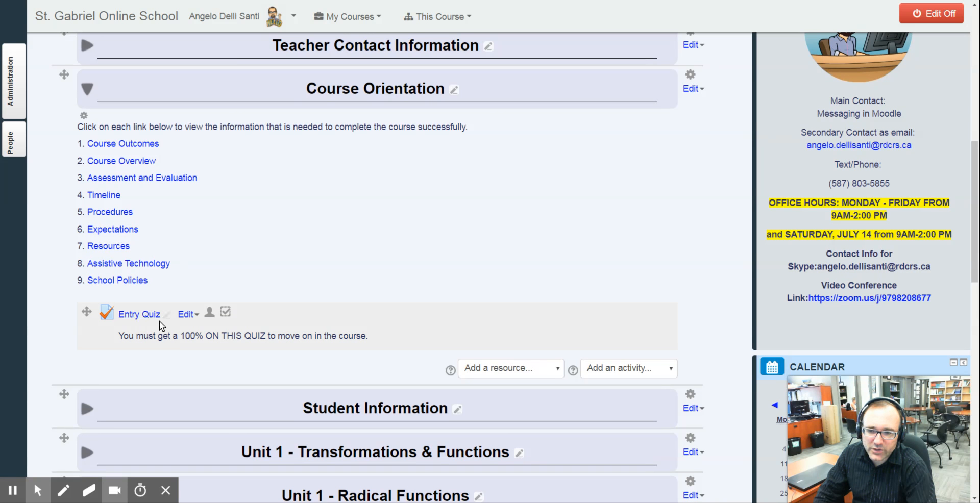
{"action": "mouse_move", "coordinate": [138, 314]}
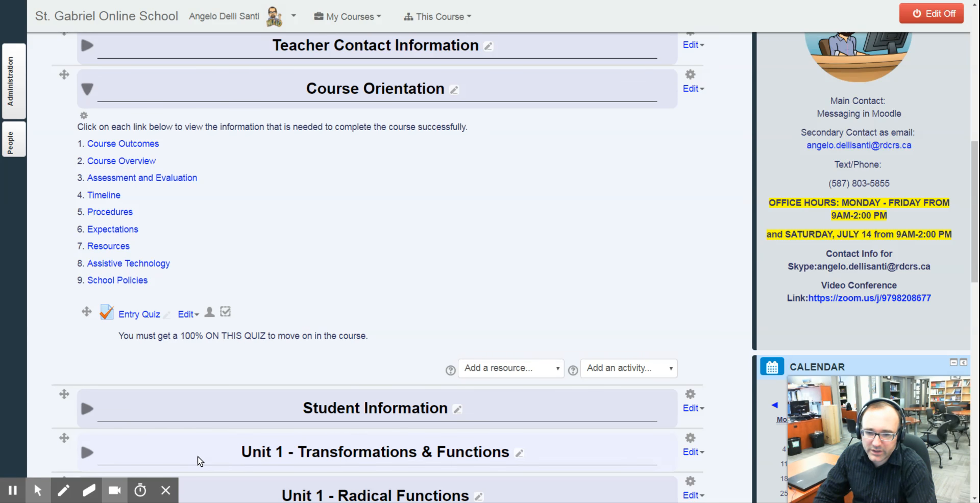
{"action": "mouse_move", "coordinate": [195, 426]}
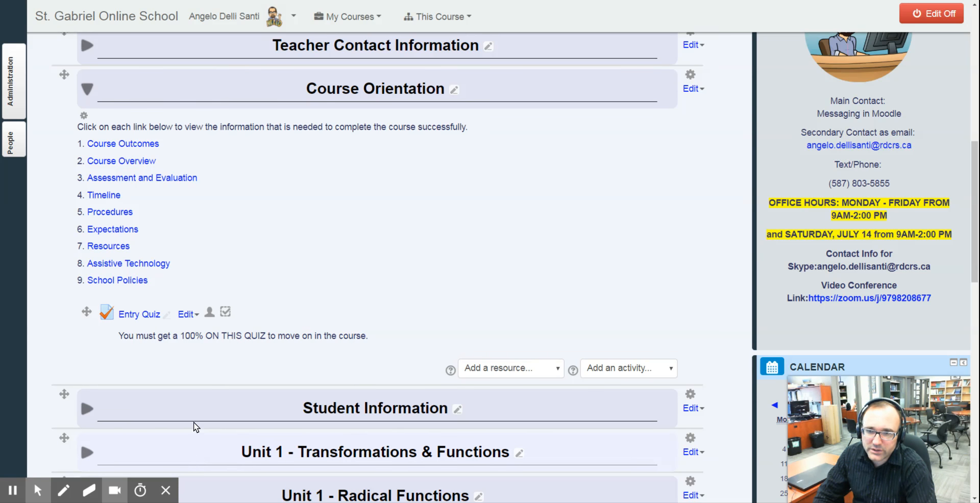
{"action": "mouse_move", "coordinate": [156, 101]}
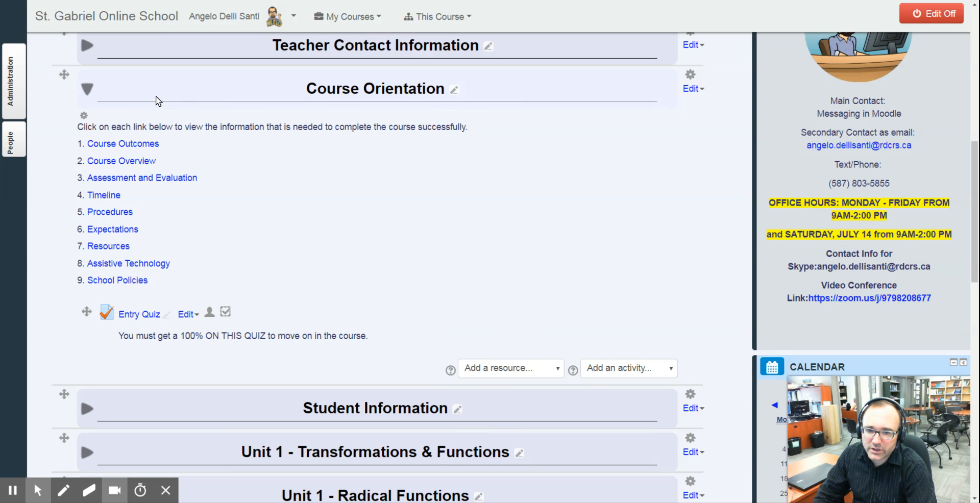
Expand Student Information to show the required questionnaire and introduce-yourself video forum
{"action": "left_click", "coordinate": [87, 88]}
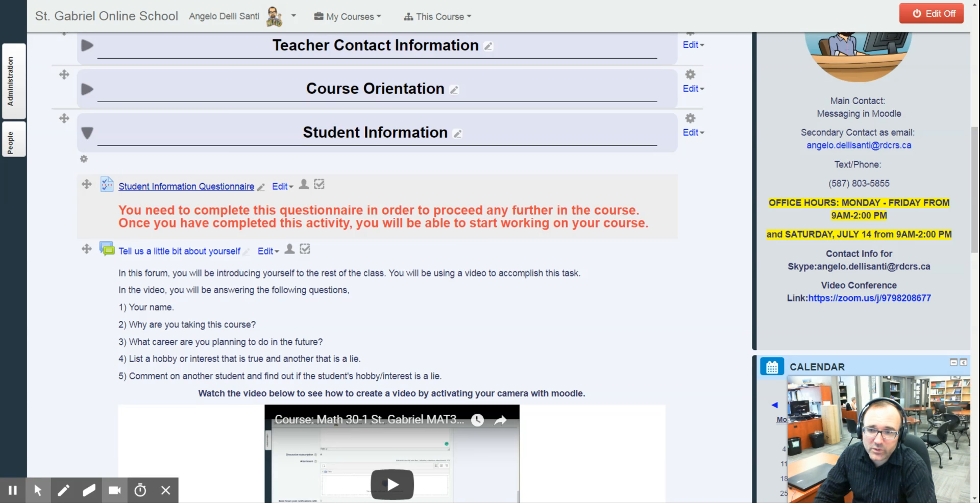
{"action": "mouse_move", "coordinate": [180, 250]}
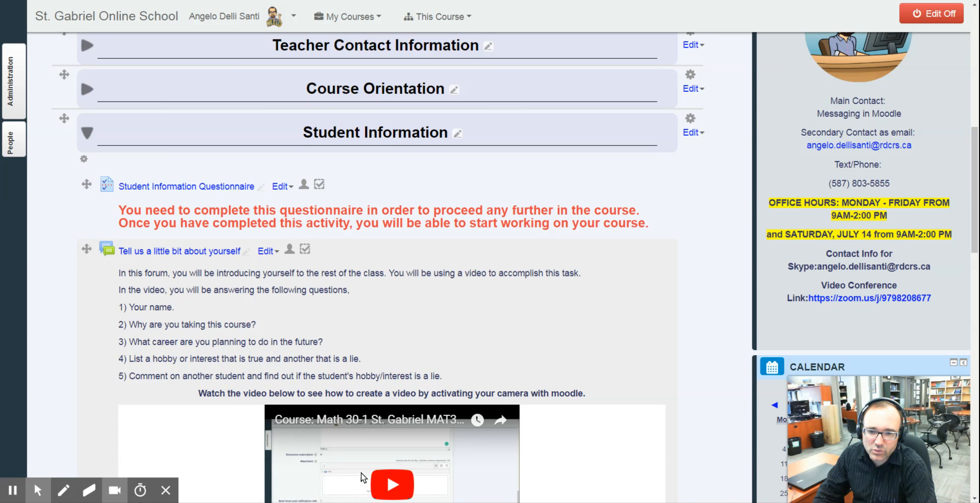
{"action": "mouse_move", "coordinate": [384, 455]}
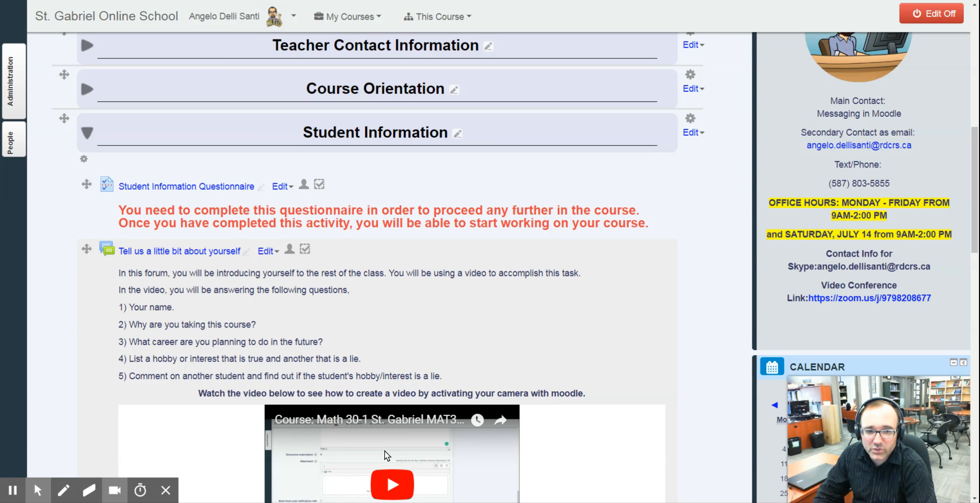
{"action": "mouse_move", "coordinate": [220, 320]}
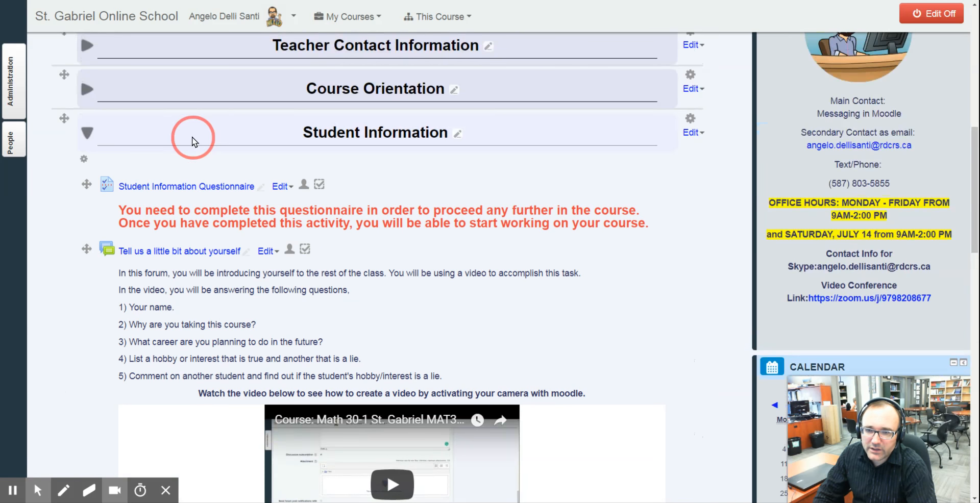
Swap Student Information for Unit 1 - Transformations & Functions and browse its lessons and assignment
{"action": "left_click", "coordinate": [86, 133]}
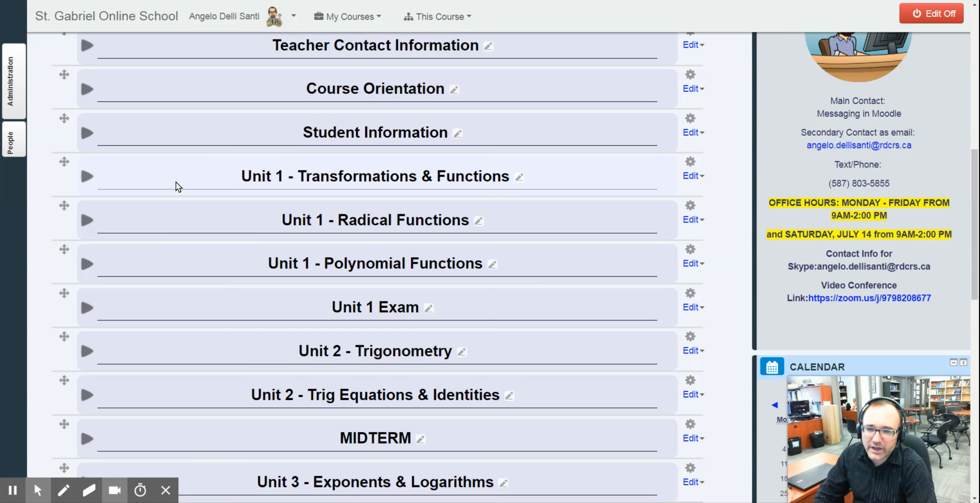
{"action": "left_click", "coordinate": [88, 176]}
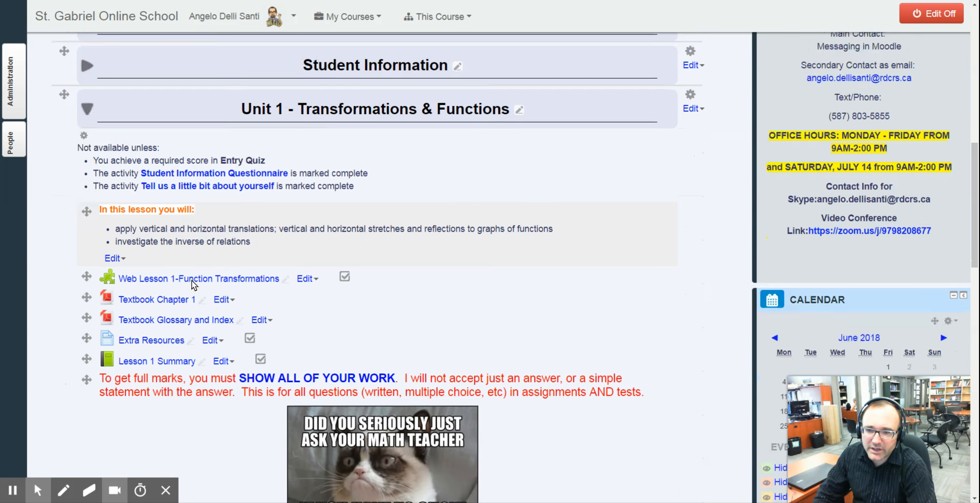
{"action": "scroll", "scroll_direction": "down", "scroll_amount": 3}
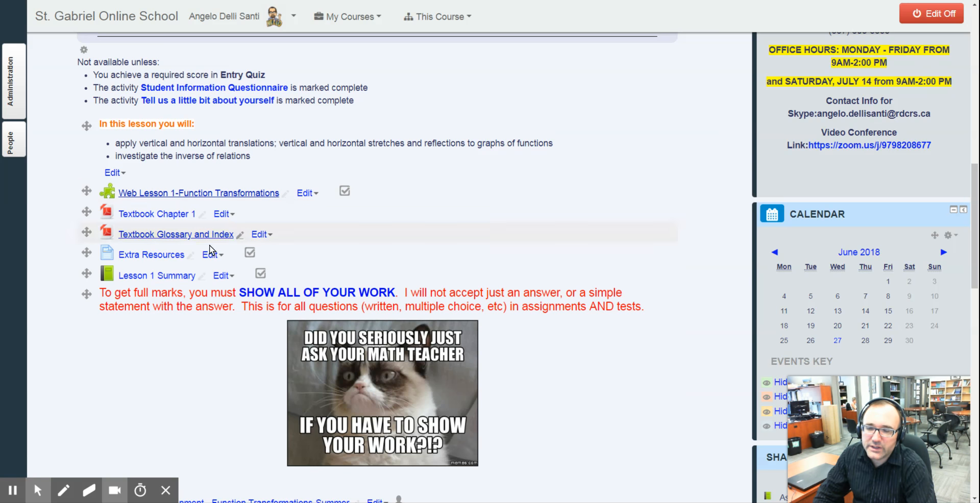
{"action": "mouse_move", "coordinate": [109, 234]}
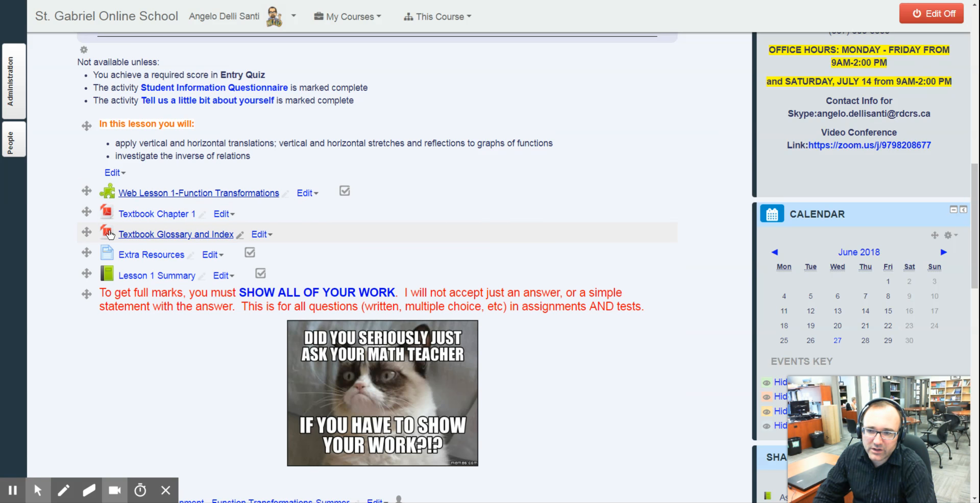
{"action": "scroll", "scroll_direction": "up", "scroll_amount": 3}
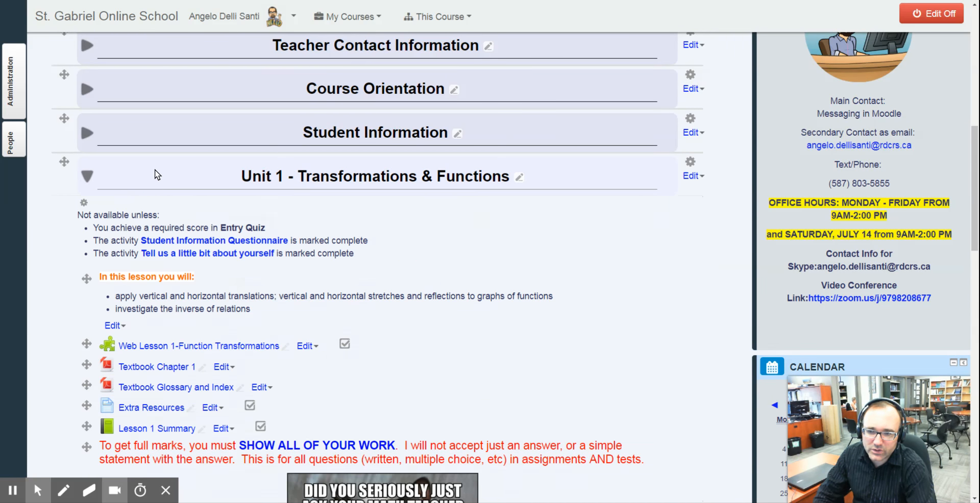
{"action": "scroll", "scroll_direction": "down", "scroll_amount": 3}
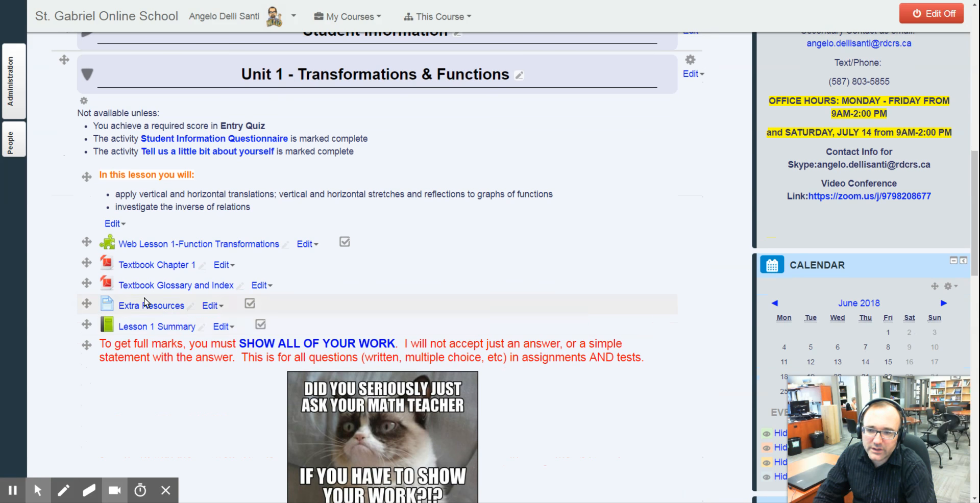
{"action": "mouse_move", "coordinate": [133, 320]}
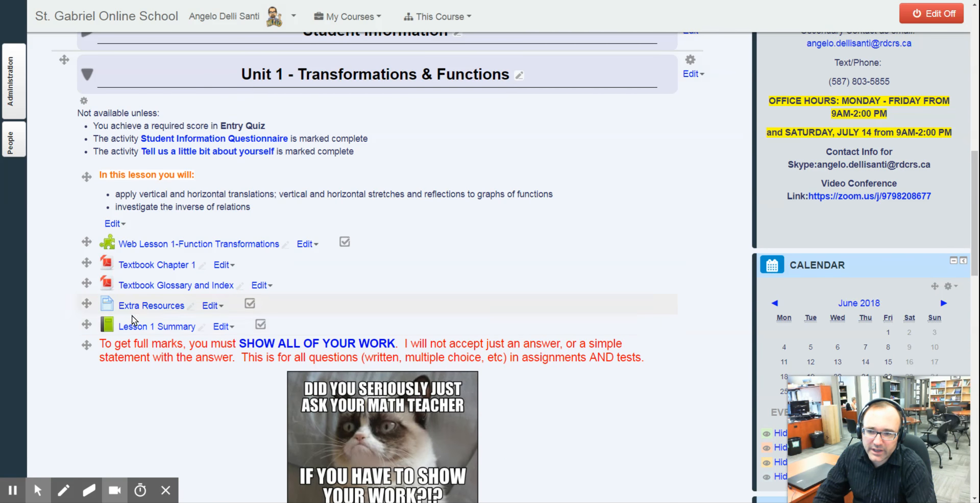
{"action": "mouse_move", "coordinate": [156, 326]}
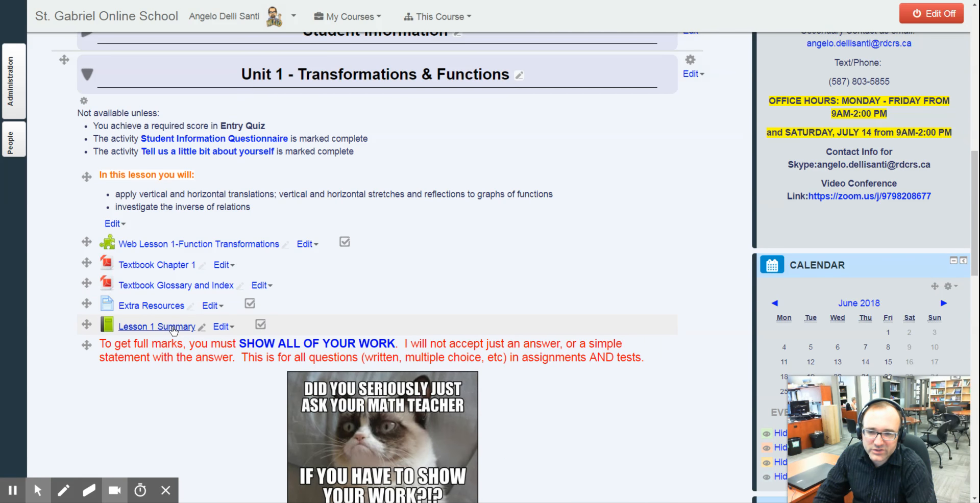
{"action": "scroll", "scroll_direction": "down", "scroll_amount": 3}
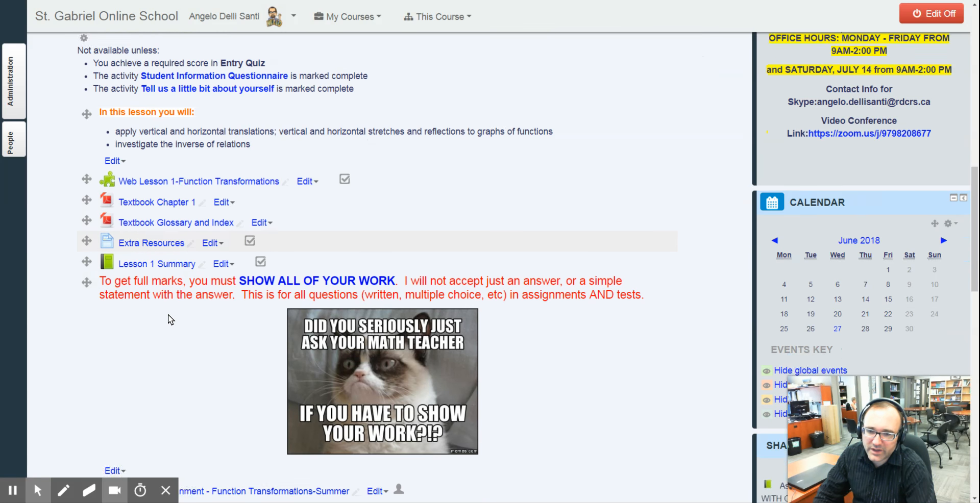
{"action": "scroll", "scroll_direction": "down", "scroll_amount": 3}
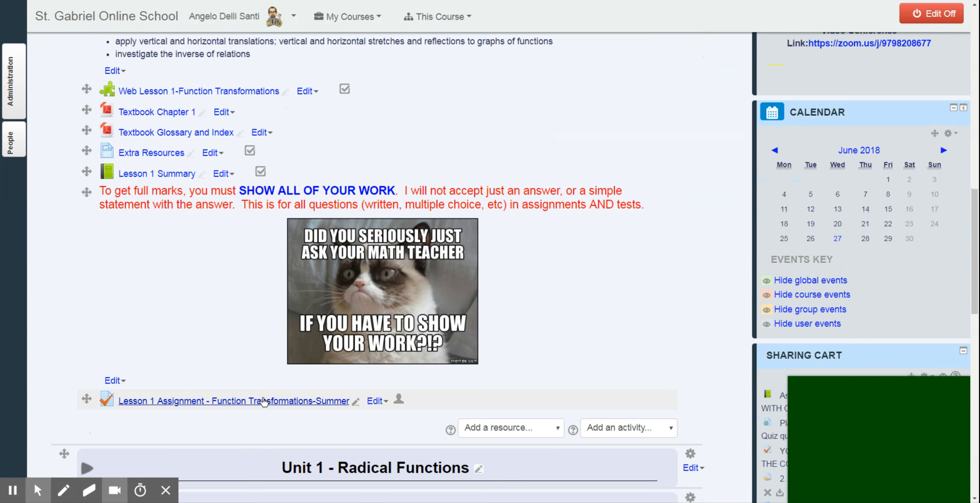
Open Lesson 1 Assignment - Function Transformations-Summer and scroll to its submission instructions
{"action": "left_click", "coordinate": [234, 401]}
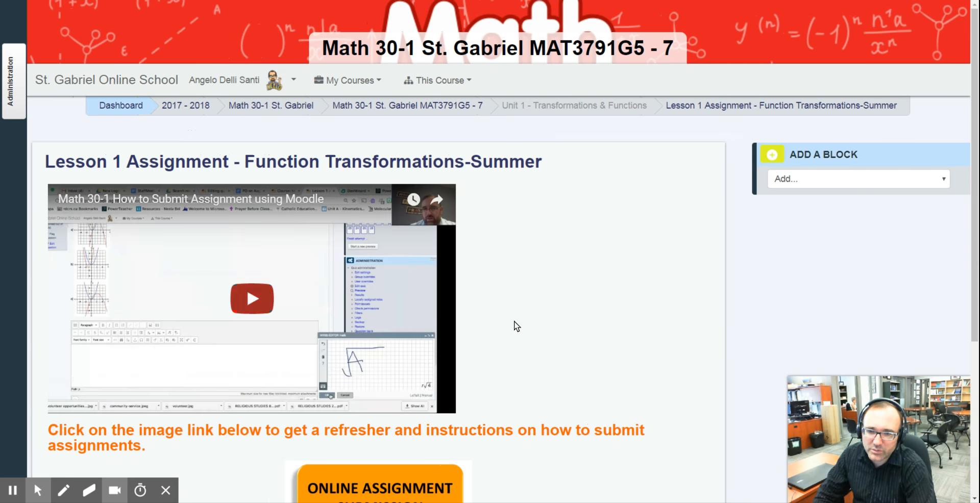
{"action": "scroll", "scroll_direction": "down", "scroll_amount": 3}
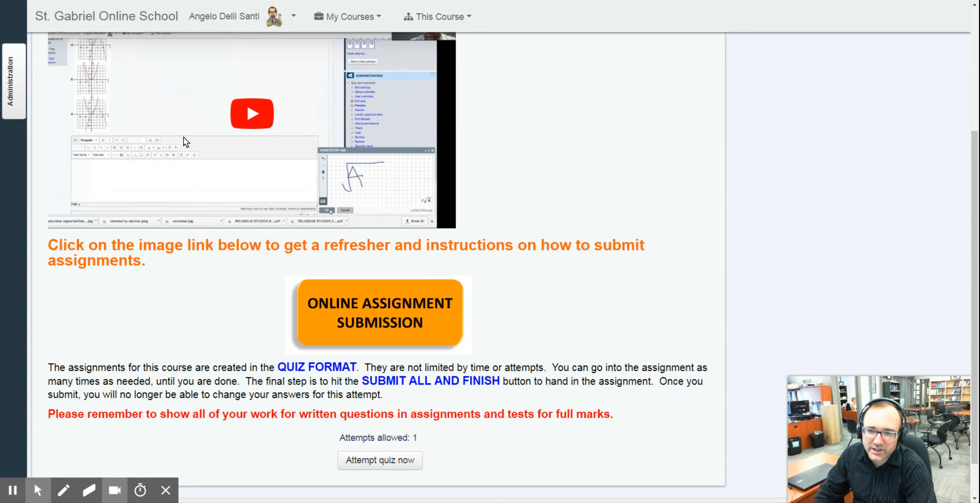
{"action": "mouse_move", "coordinate": [327, 217]}
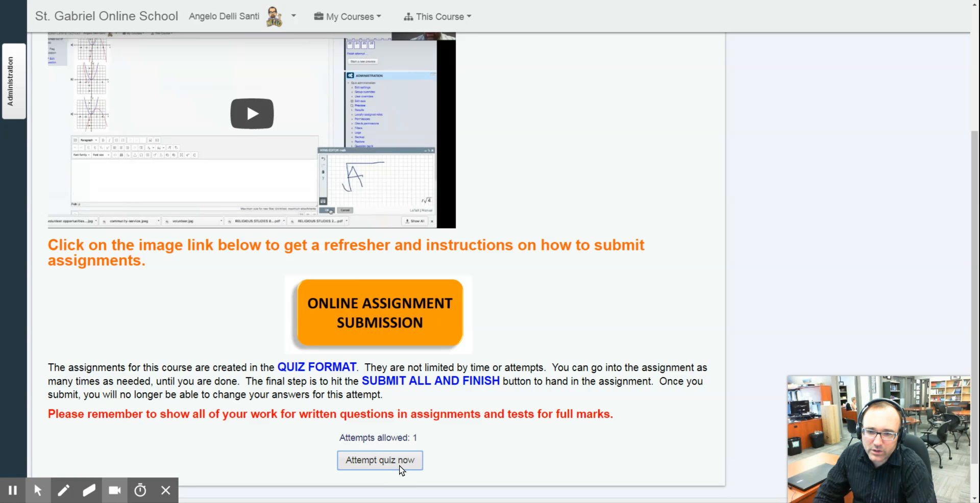
Start the quiz attempt and view Question 1's Edpuzzle video and answer box
{"action": "left_click", "coordinate": [380, 461]}
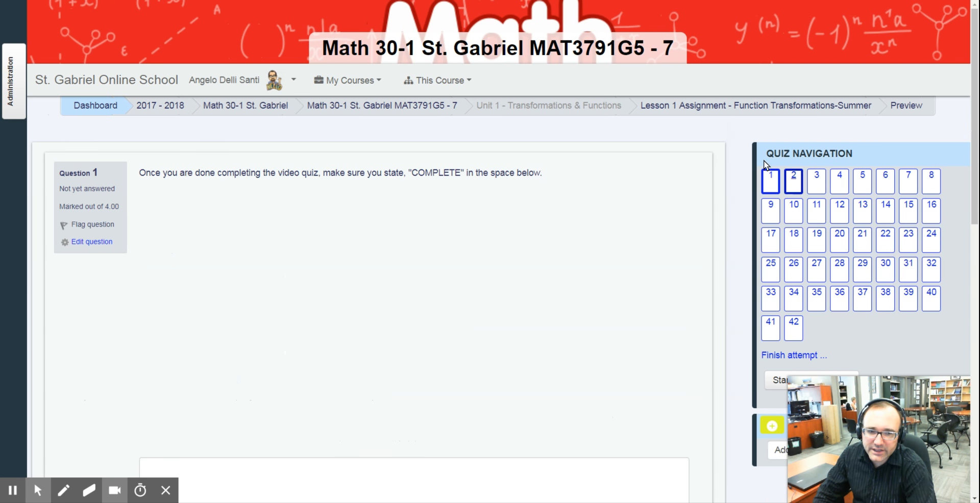
{"action": "mouse_move", "coordinate": [784, 219]}
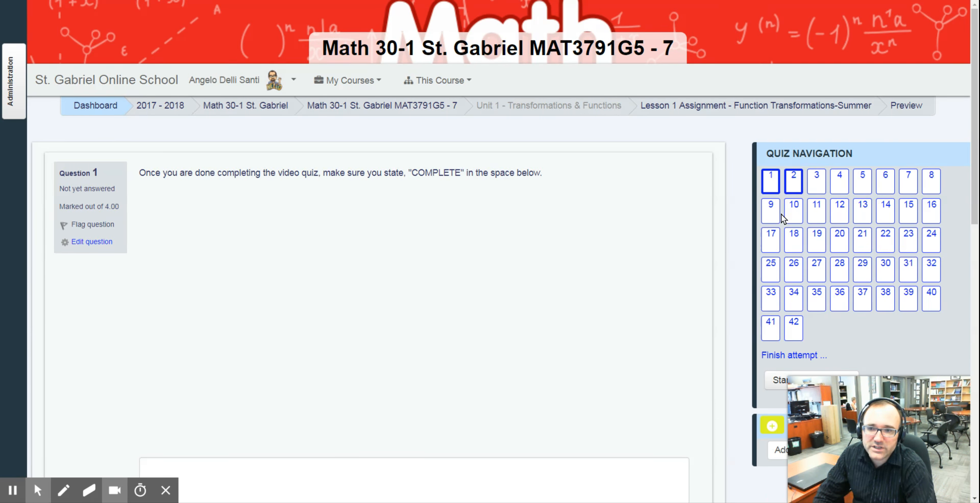
{"action": "mouse_move", "coordinate": [255, 212]}
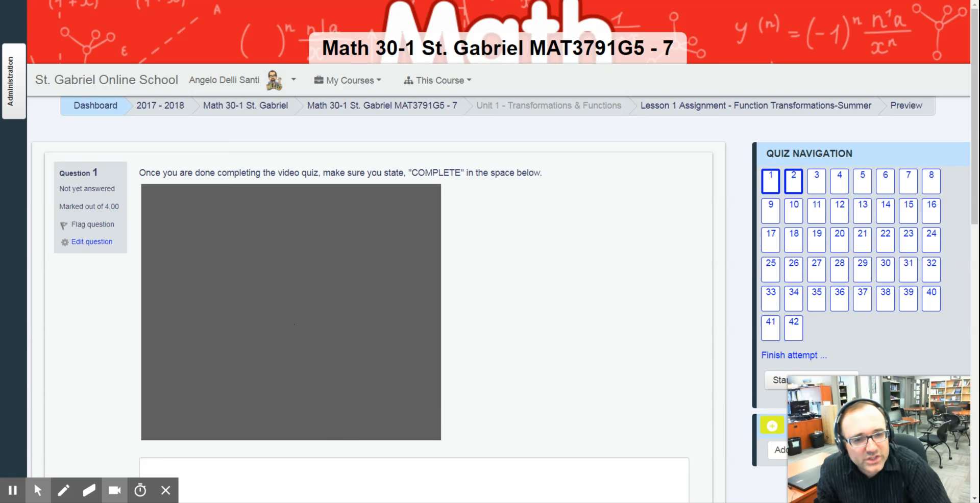
{"action": "scroll", "scroll_direction": "down", "scroll_amount": 3}
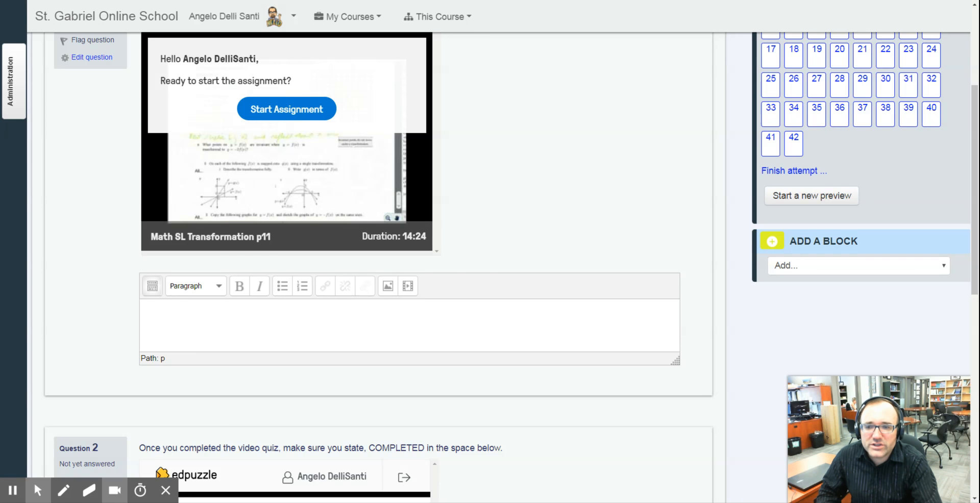
{"action": "mouse_move", "coordinate": [649, 303]}
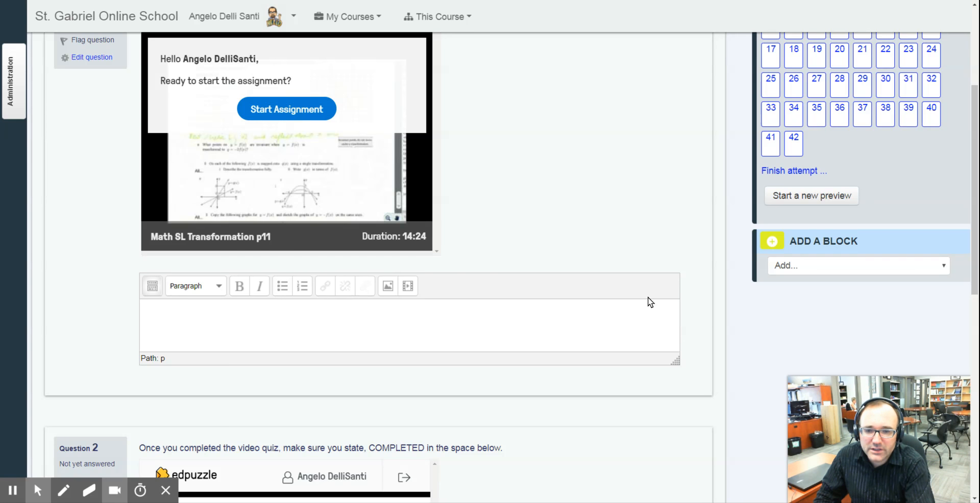
{"action": "mouse_move", "coordinate": [541, 331]}
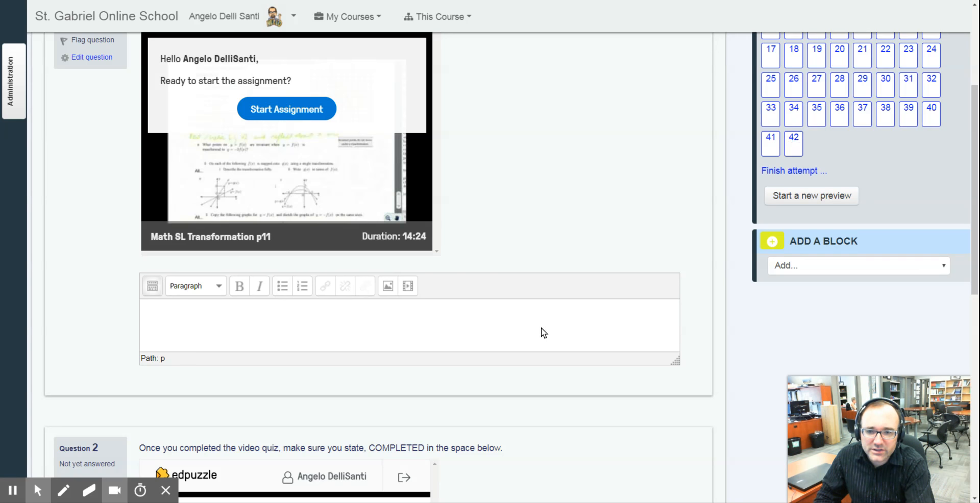
{"action": "scroll", "scroll_direction": "down", "scroll_amount": 3}
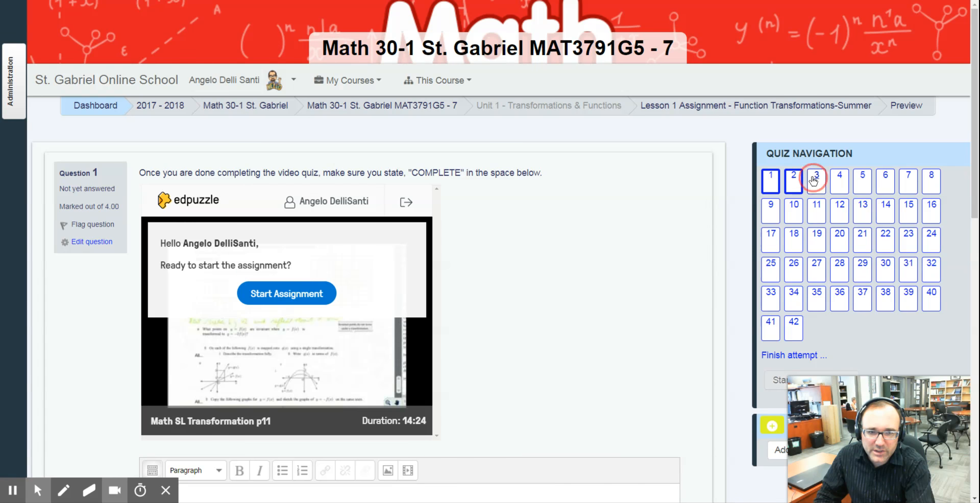
Jump to Question 3 on transforming f(x) = |x| and view its graph options
{"action": "left_click", "coordinate": [816, 180]}
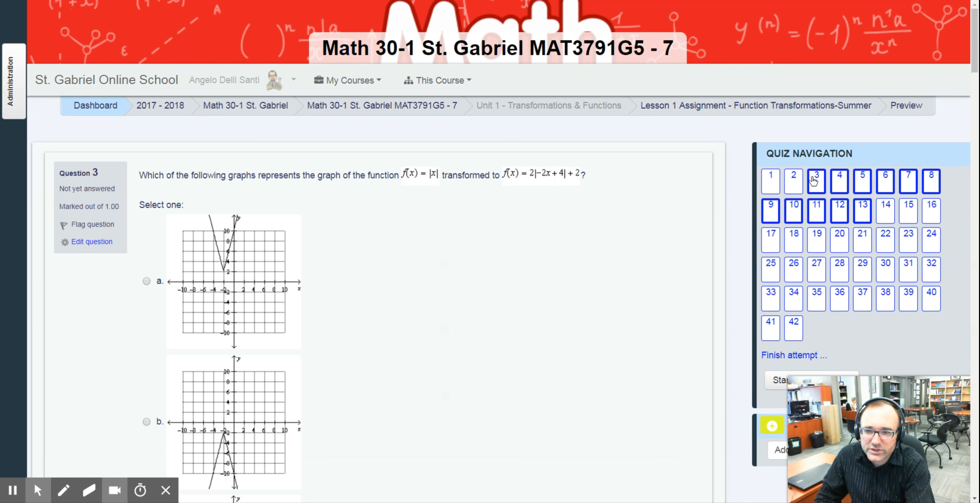
{"action": "scroll", "scroll_direction": "down", "scroll_amount": 3}
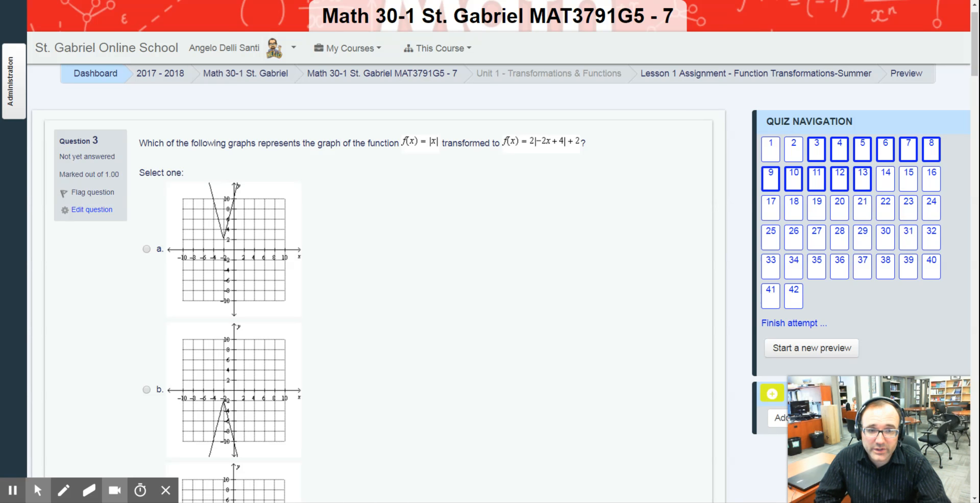
{"action": "mouse_move", "coordinate": [816, 205]}
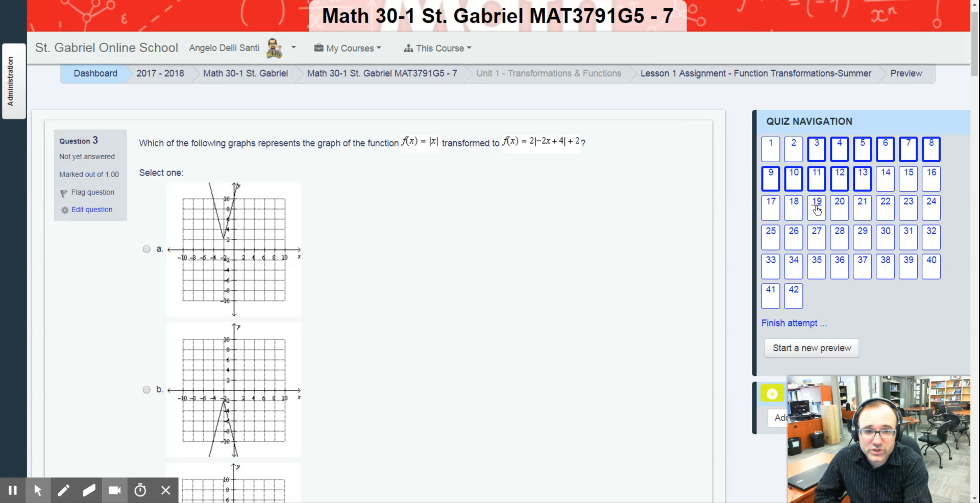
{"action": "mouse_move", "coordinate": [909, 266]}
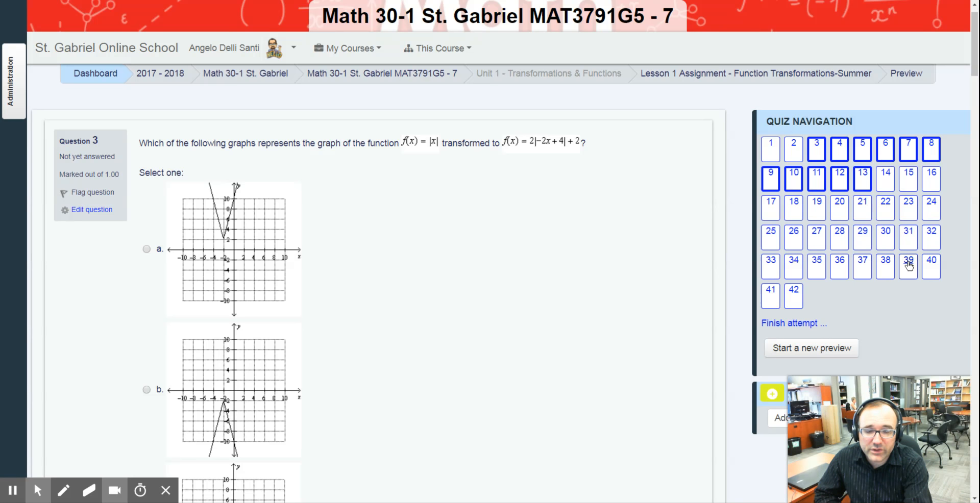
Jump ahead to Question 39 on function zeroes and scroll to the page's end
{"action": "left_click", "coordinate": [908, 261]}
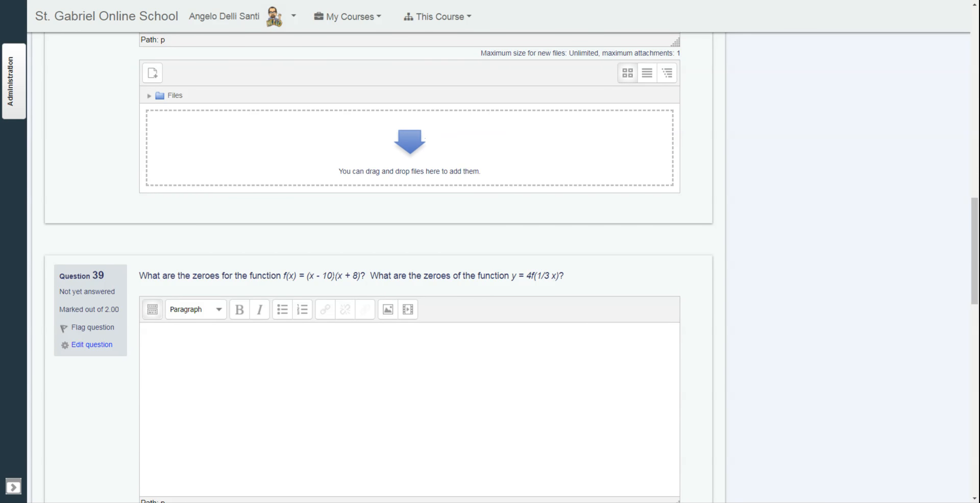
{"action": "mouse_move", "coordinate": [331, 287]}
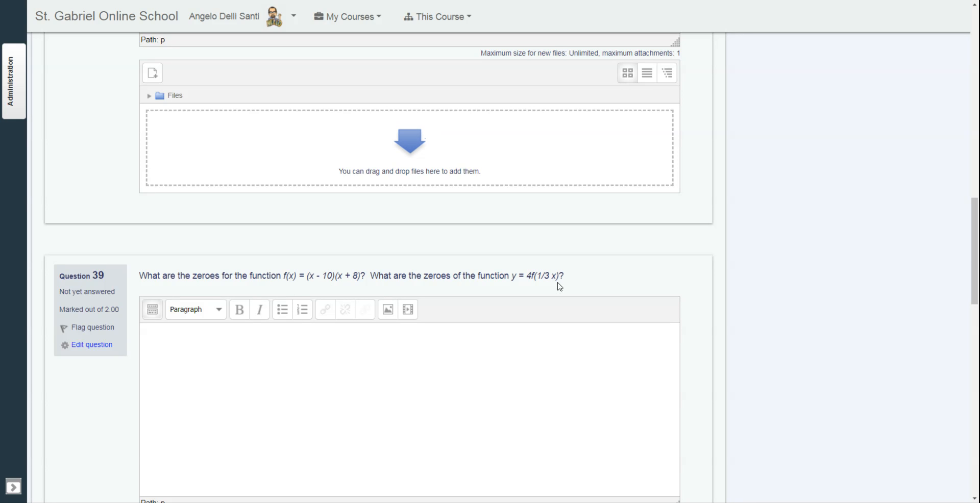
{"action": "mouse_move", "coordinate": [236, 395]}
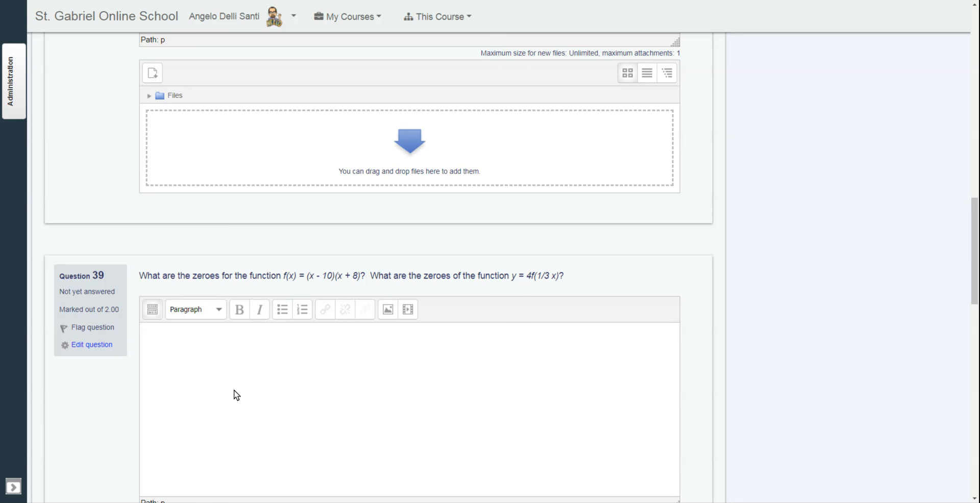
{"action": "mouse_move", "coordinate": [326, 375]}
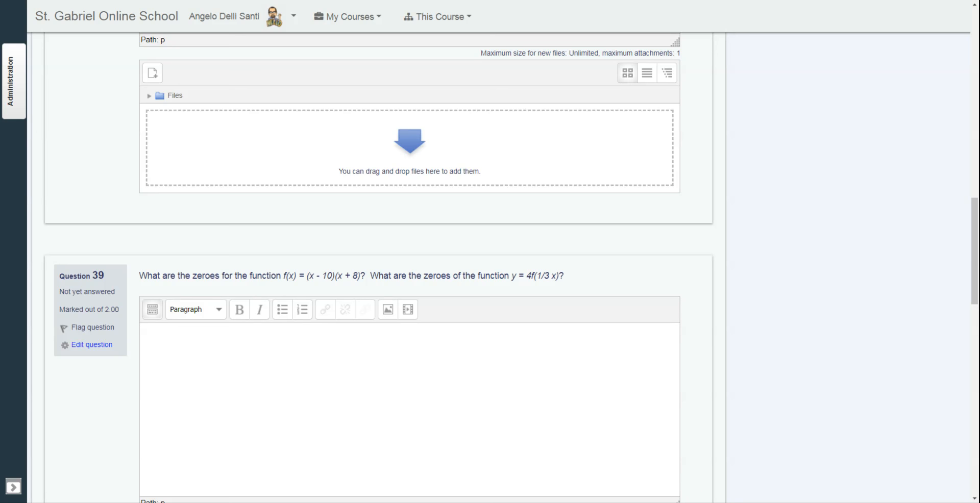
{"action": "scroll", "scroll_direction": "up", "scroll_amount": 3}
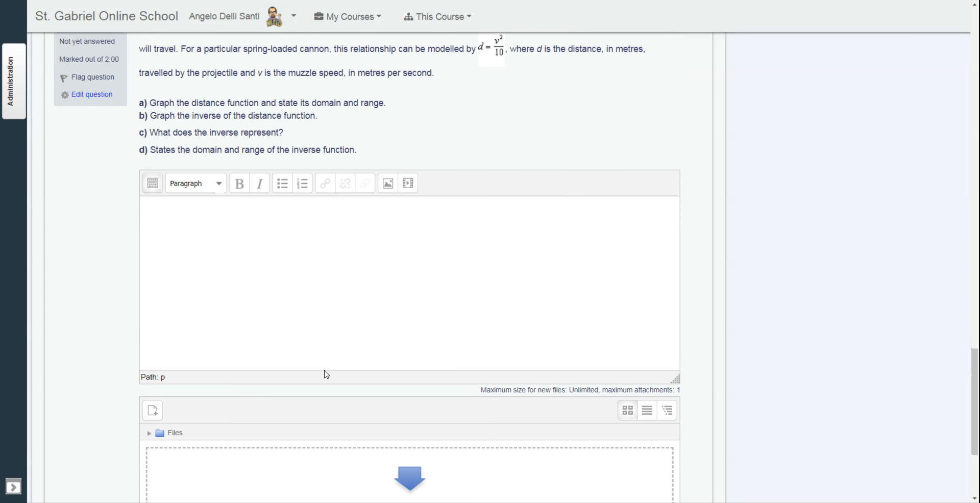
{"action": "scroll", "scroll_direction": "down", "scroll_amount": 3}
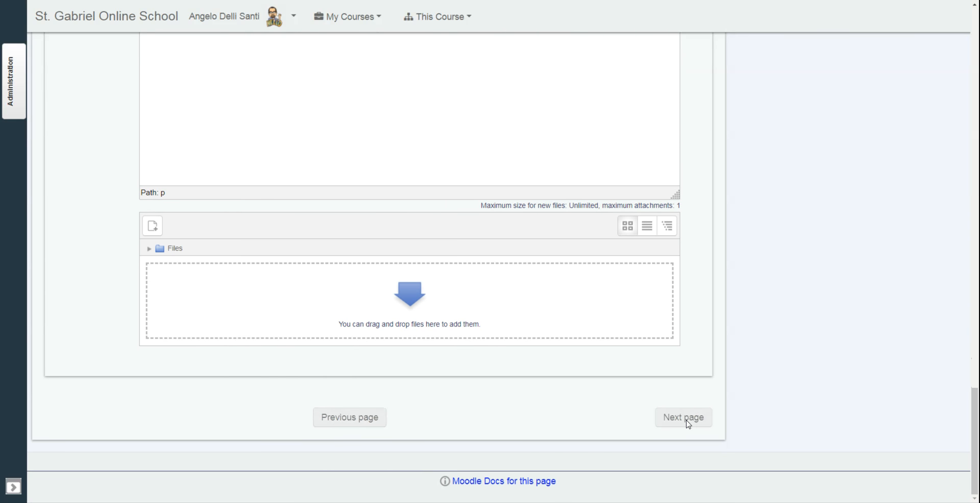
Go to the next quiz page and scroll through Question 41's scanning videos to its answer box
{"action": "left_click", "coordinate": [683, 417]}
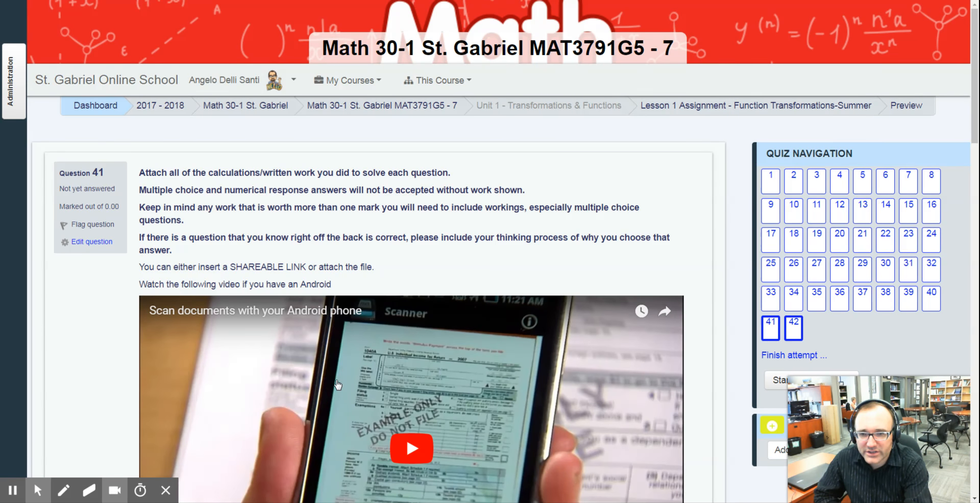
{"action": "scroll", "scroll_direction": "down", "scroll_amount": 3}
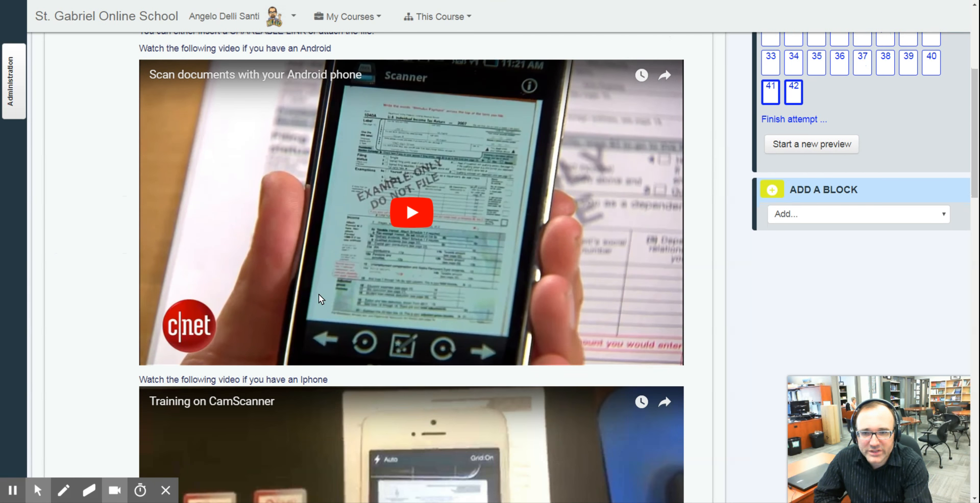
{"action": "mouse_move", "coordinate": [380, 228]}
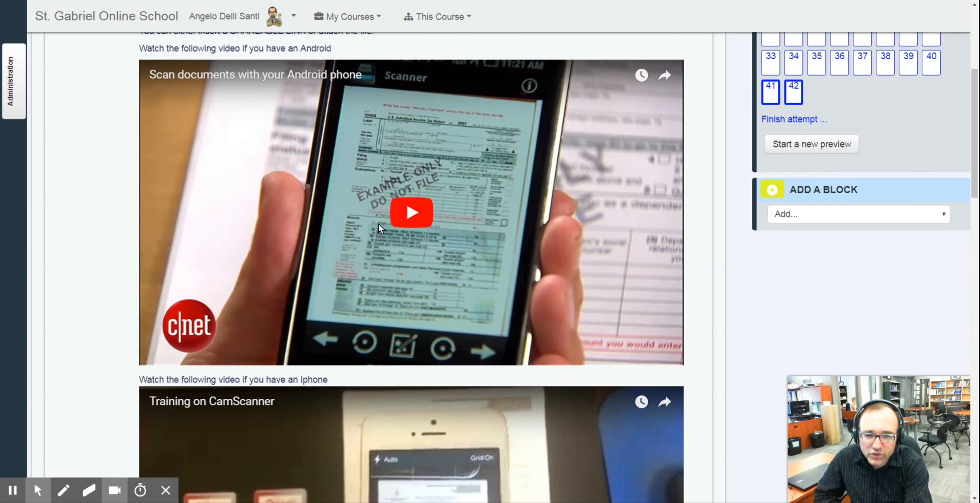
{"action": "scroll", "scroll_direction": "down", "scroll_amount": 3}
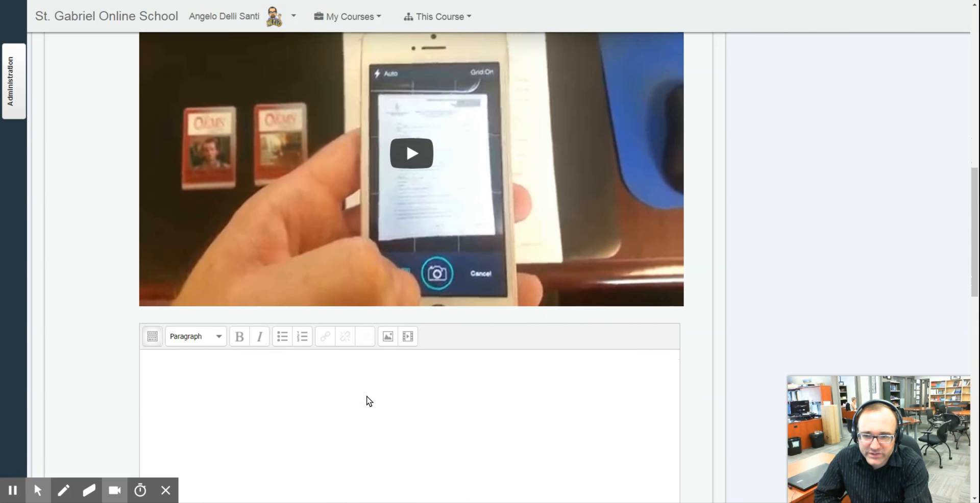
{"action": "scroll", "scroll_direction": "down", "scroll_amount": 3}
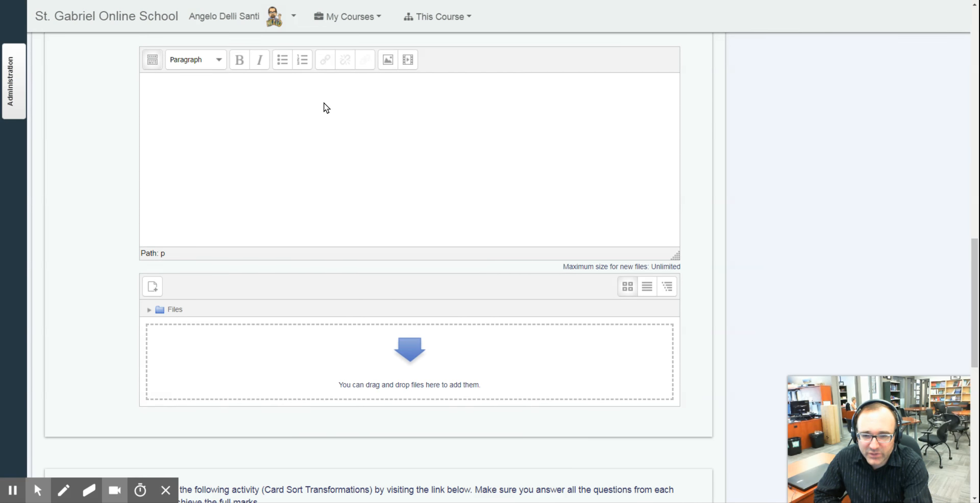
{"action": "mouse_move", "coordinate": [410, 351]}
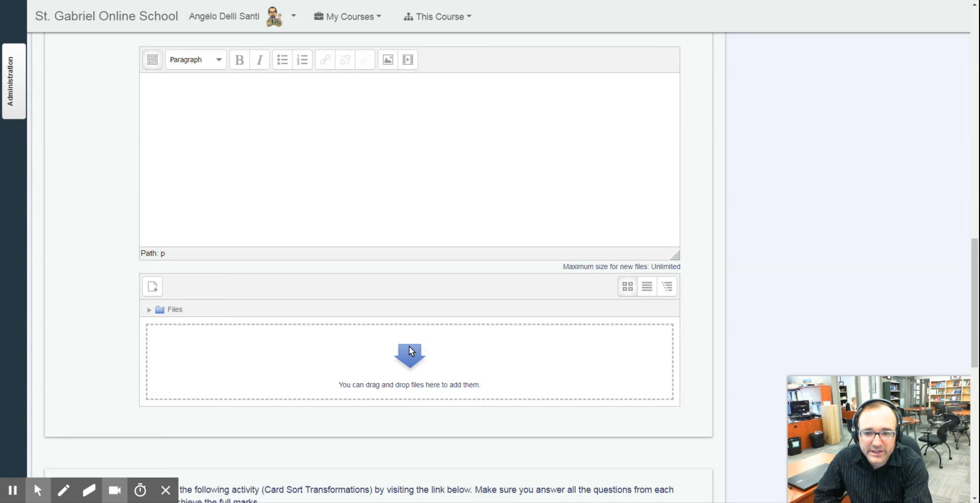
Review Question 42's Desmos Card Sort Transformations link and mark guide, then return to Question 41
{"action": "scroll", "scroll_direction": "down", "scroll_amount": 3}
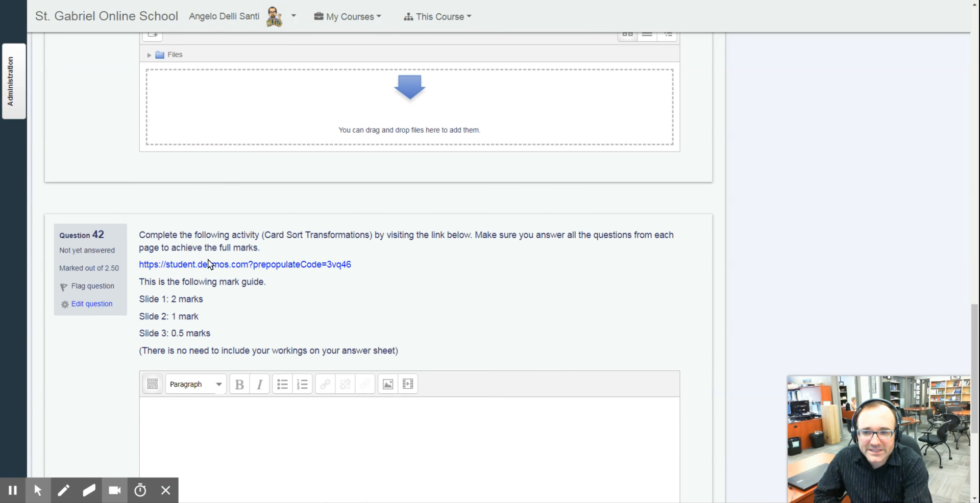
{"action": "mouse_move", "coordinate": [384, 330]}
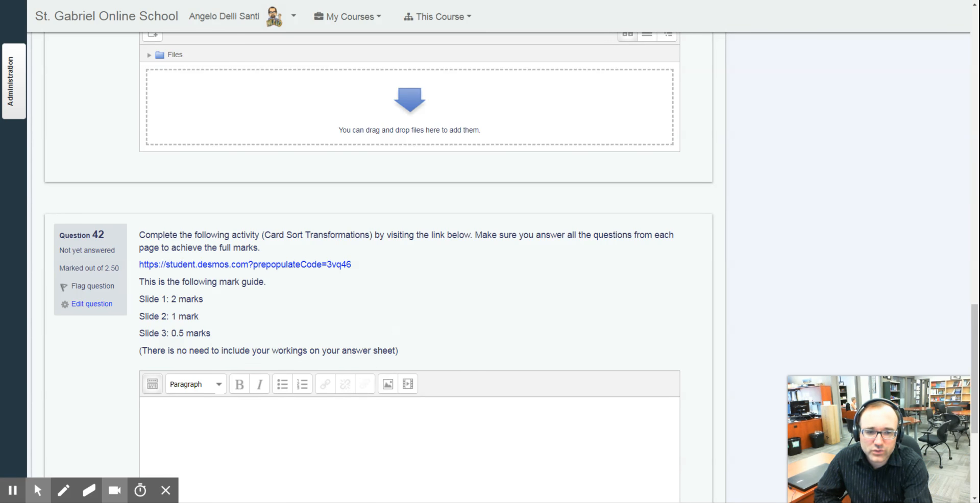
{"action": "mouse_move", "coordinate": [240, 281]}
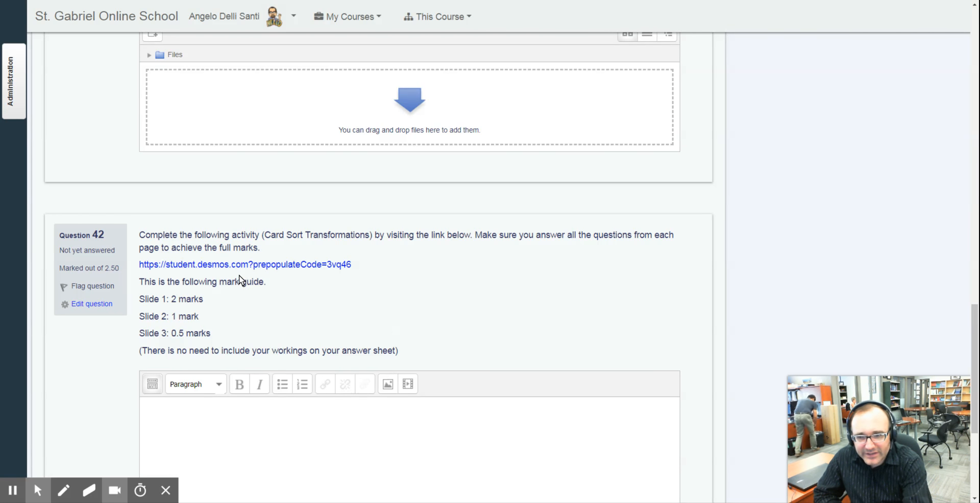
{"action": "mouse_move", "coordinate": [240, 283]}
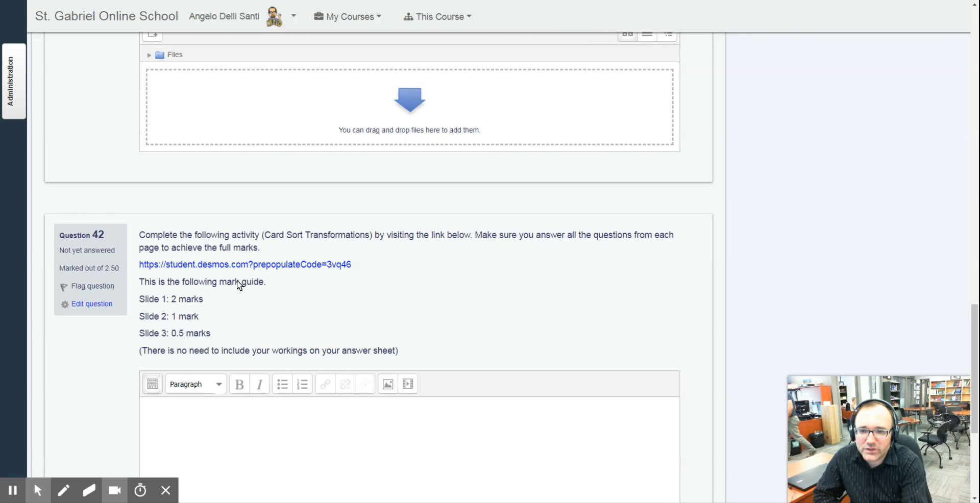
{"action": "mouse_move", "coordinate": [178, 348]}
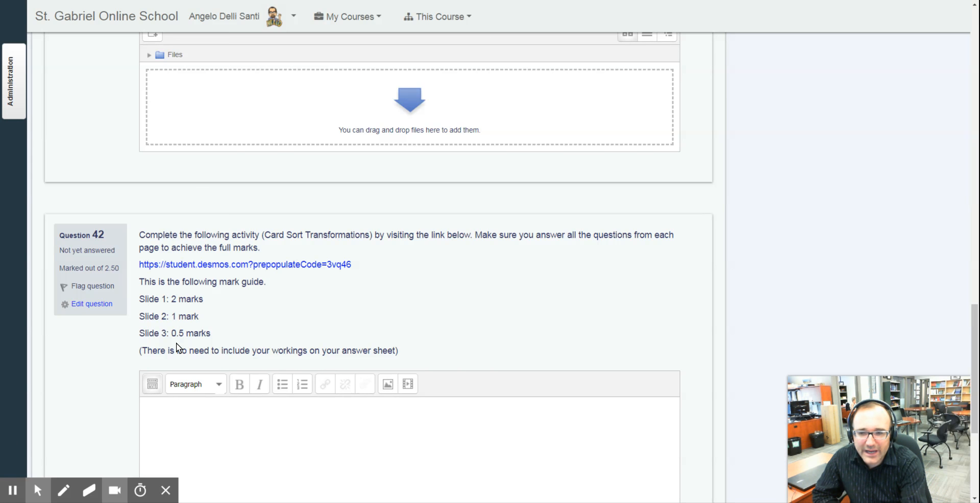
{"action": "mouse_move", "coordinate": [257, 436]}
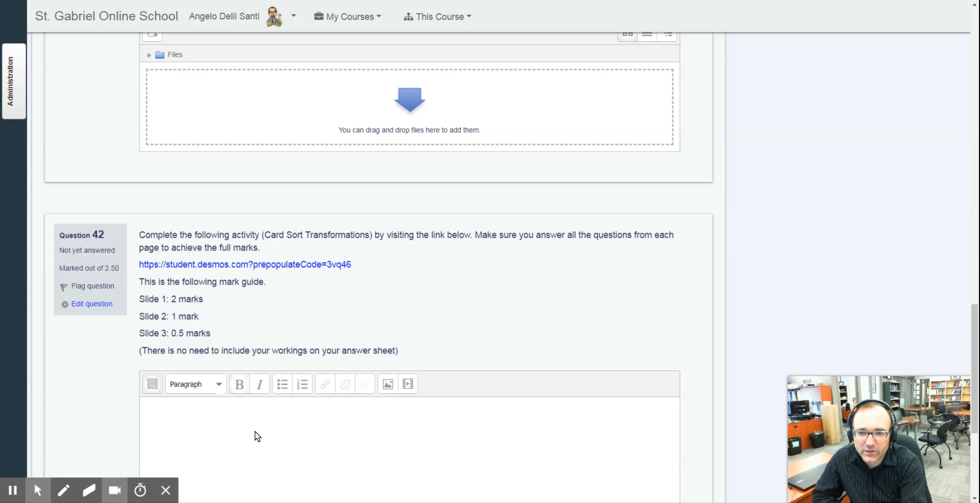
{"action": "mouse_move", "coordinate": [244, 427]}
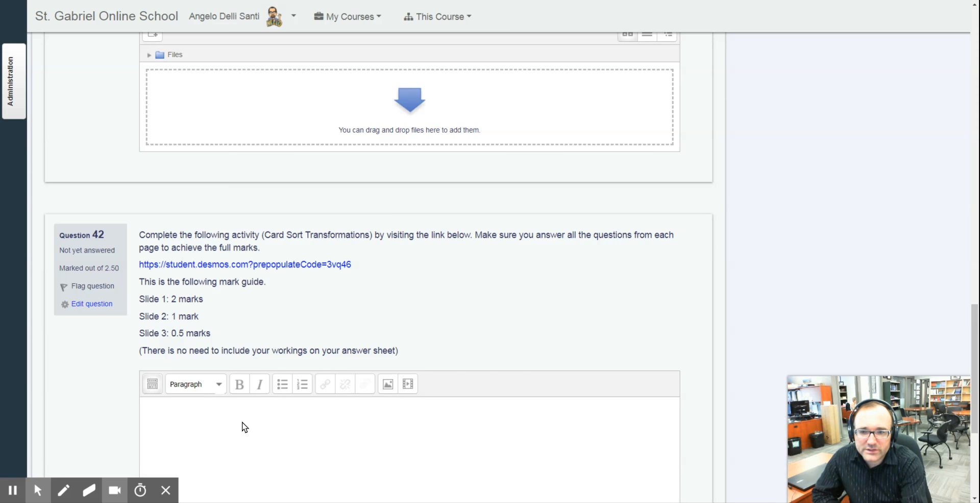
{"action": "scroll", "scroll_direction": "up", "scroll_amount": 3}
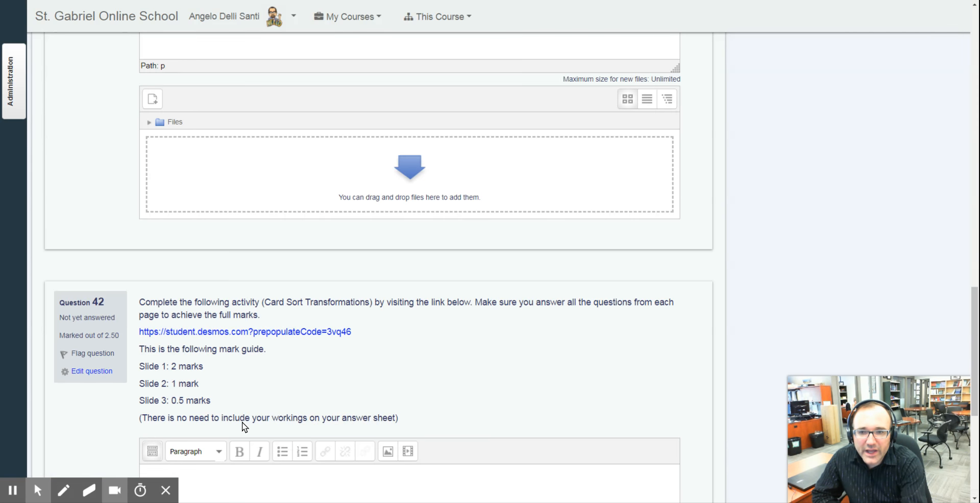
{"action": "scroll", "scroll_direction": "down", "scroll_amount": 3}
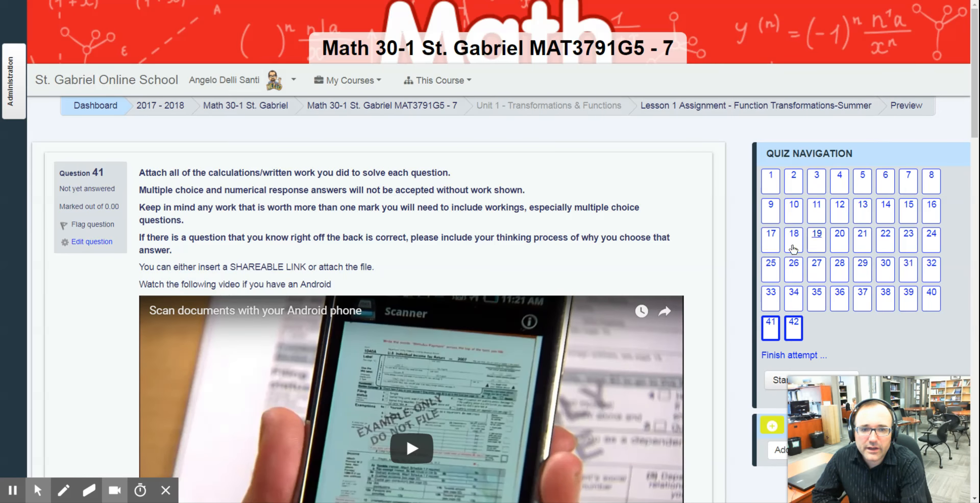
{"action": "mouse_move", "coordinate": [777, 179]}
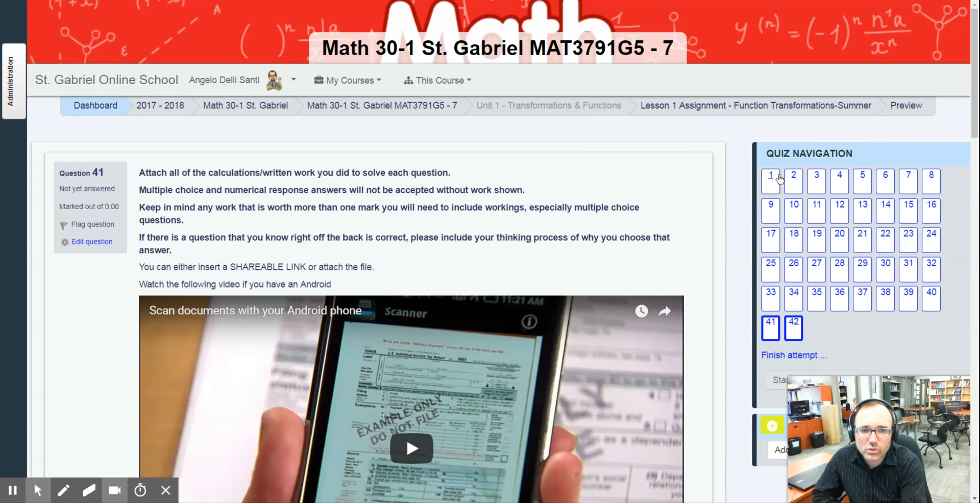
Jump back to question 1, the Edpuzzle video quiz requiring students to state COMPLETE
{"action": "left_click", "coordinate": [770, 176]}
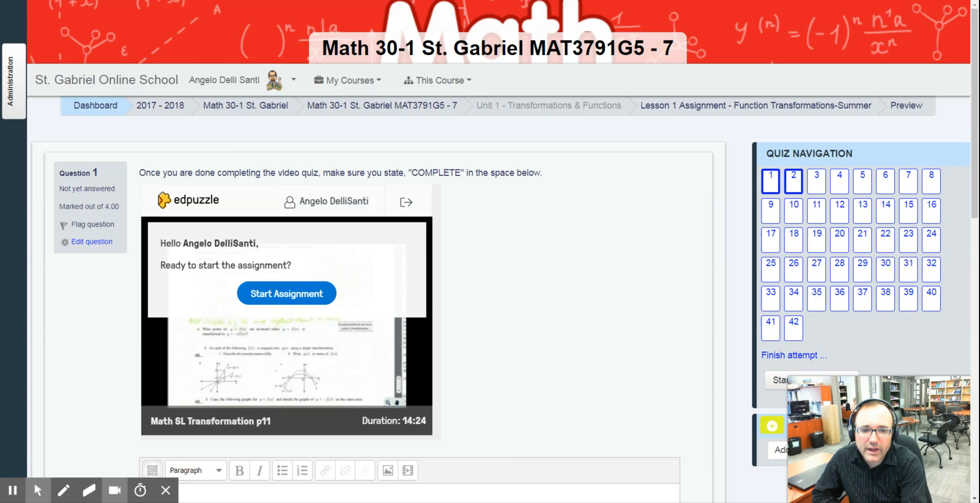
{"action": "mouse_move", "coordinate": [366, 379]}
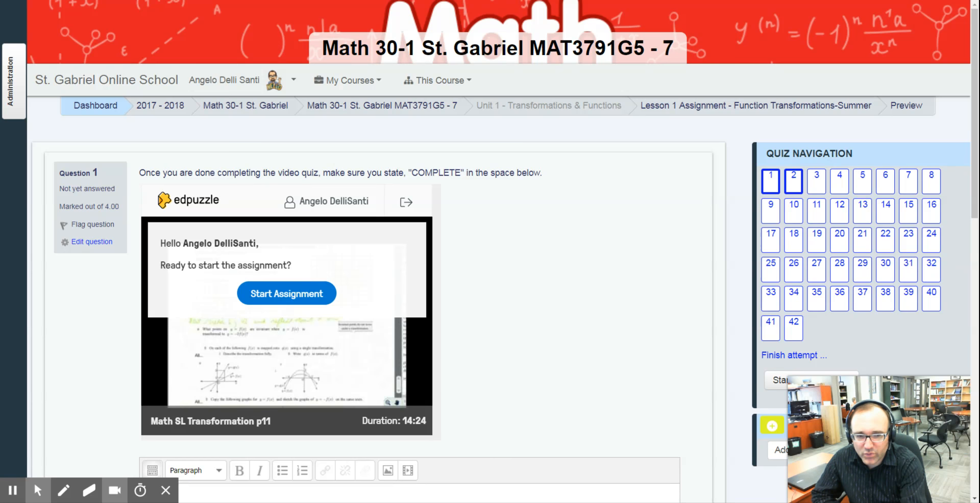
{"action": "mouse_move", "coordinate": [913, 9]}
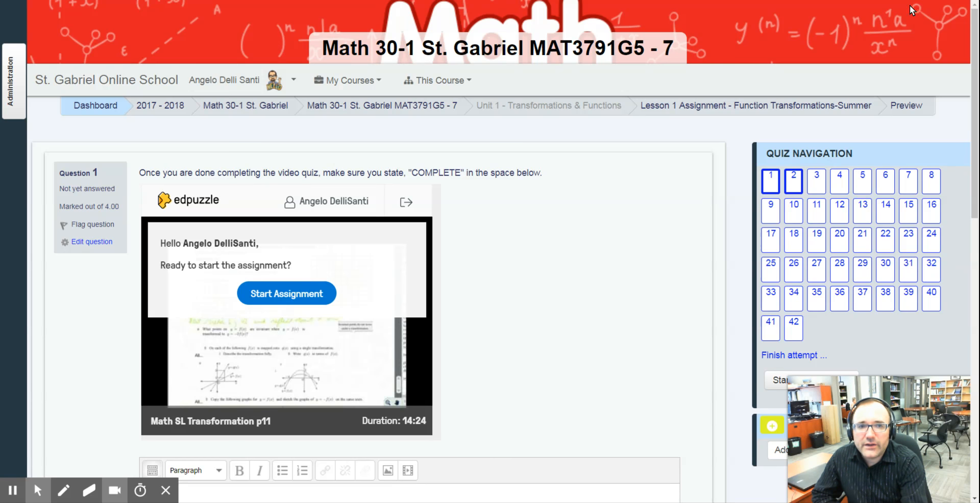
{"action": "mouse_move", "coordinate": [916, 16]}
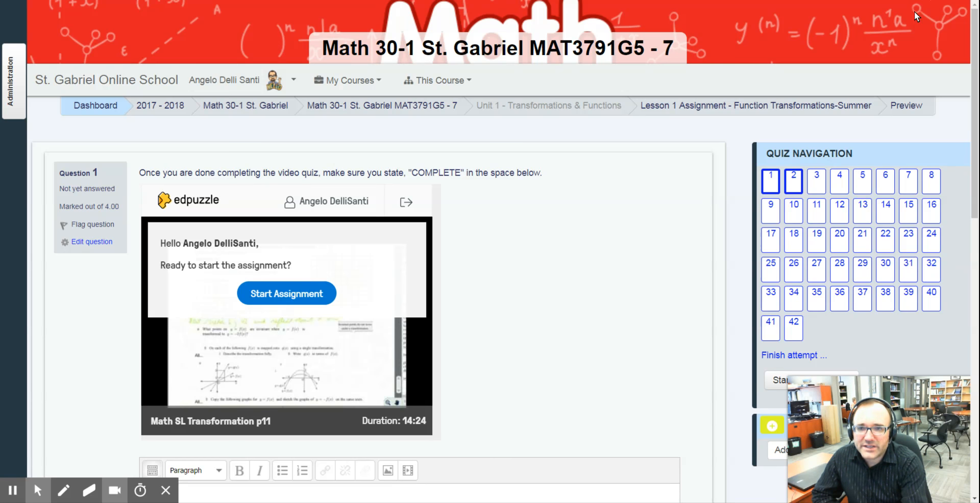
{"action": "mouse_move", "coordinate": [949, 6]}
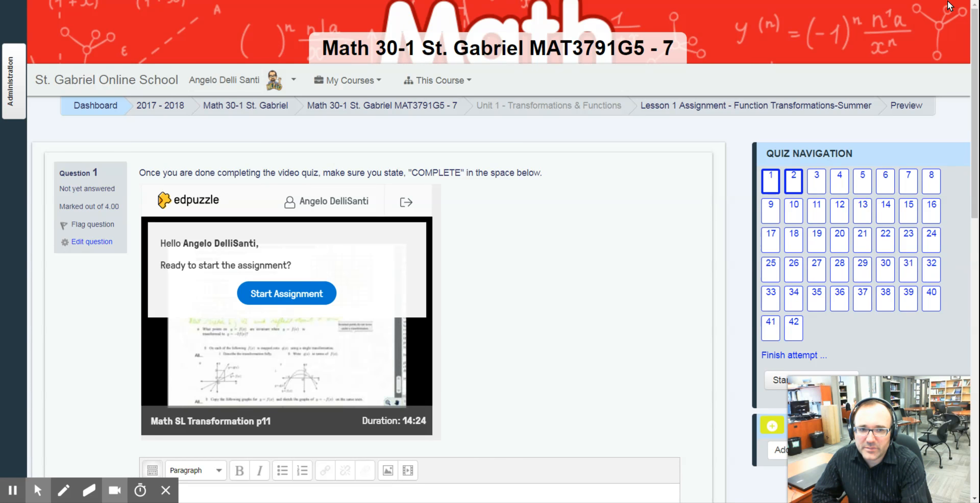